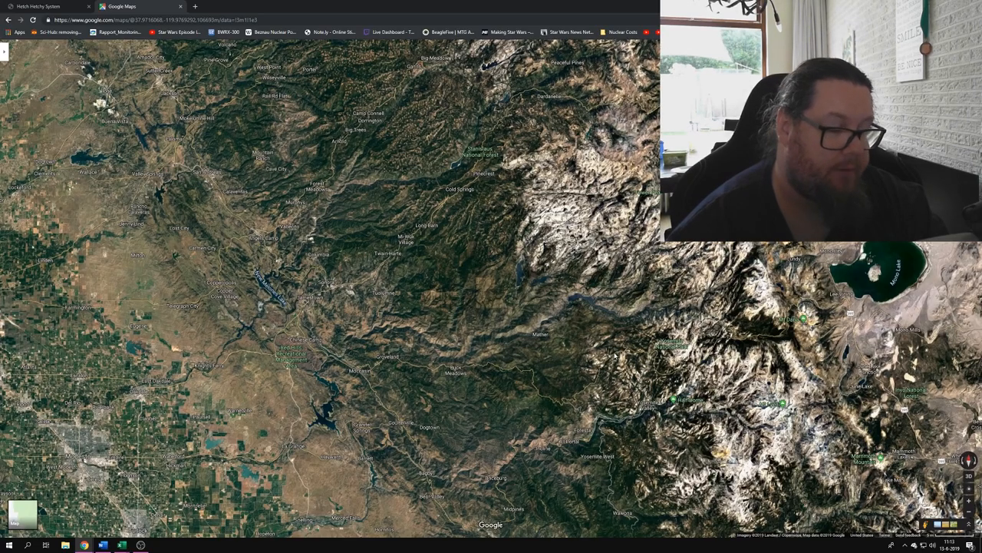
- Zoom the satellite map out until the Bay Area coastline and Sierra Nevada both show
scroll("down", 3)
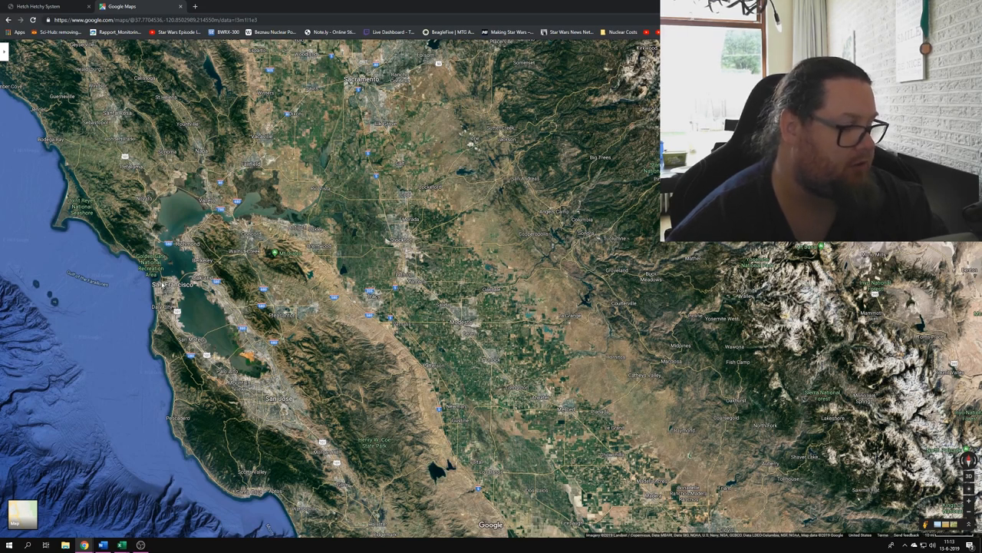
mouse_move(258, 390)
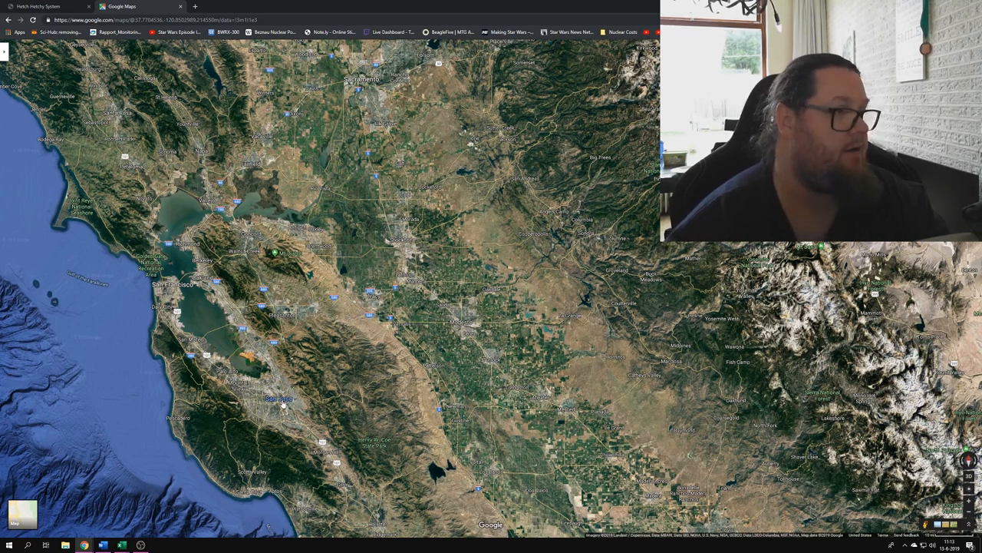
- Switch to the browser tab holding the BAWSCA Hetch Hetchy System page
left_click(46, 6)
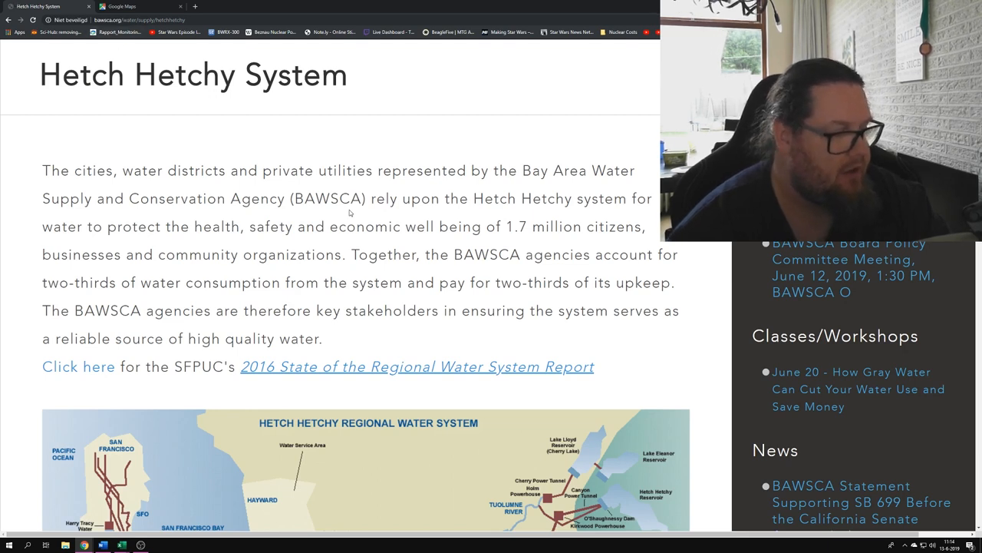
- Scroll the BAWSCA page down to the Hetch Hetchy Regional Water System map
scroll("down", 3)
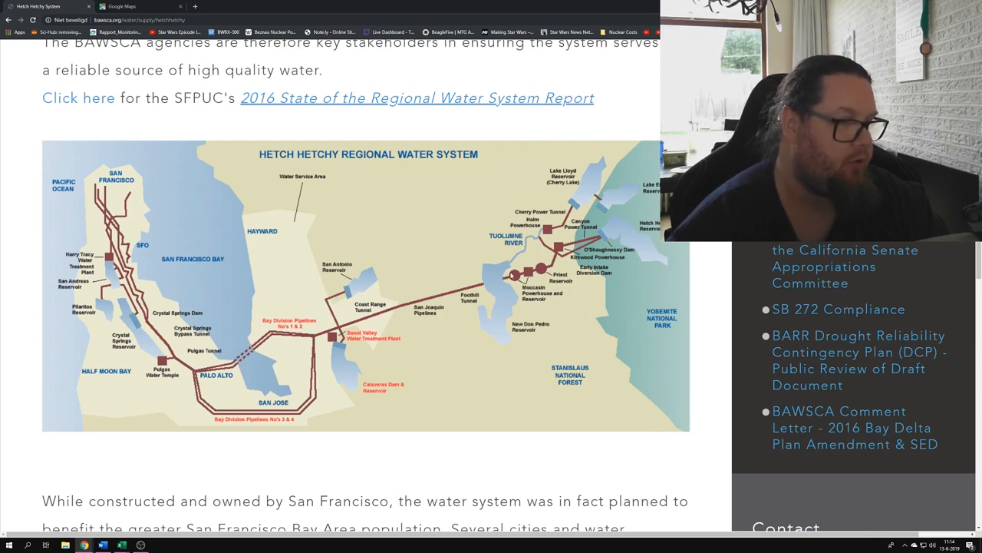
mouse_move(593, 325)
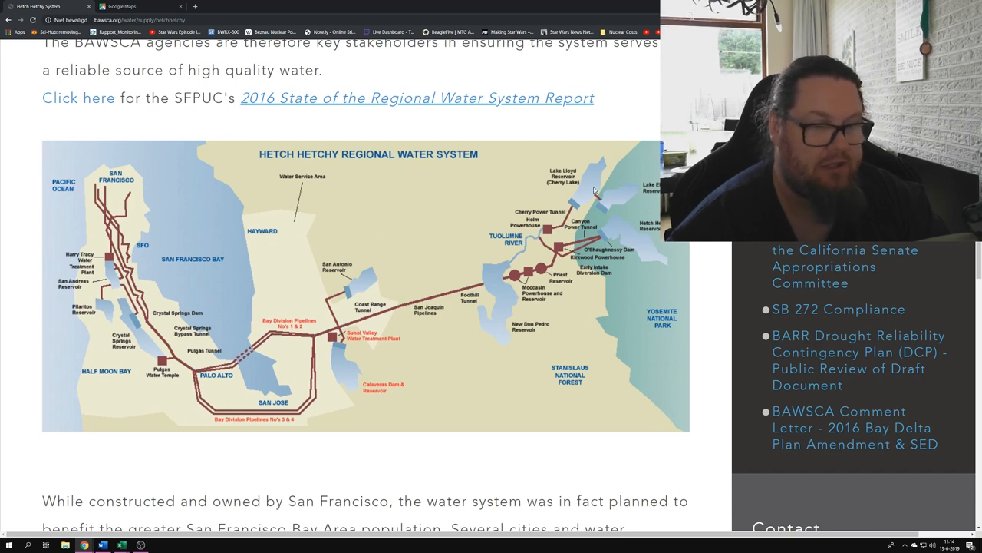
mouse_move(627, 271)
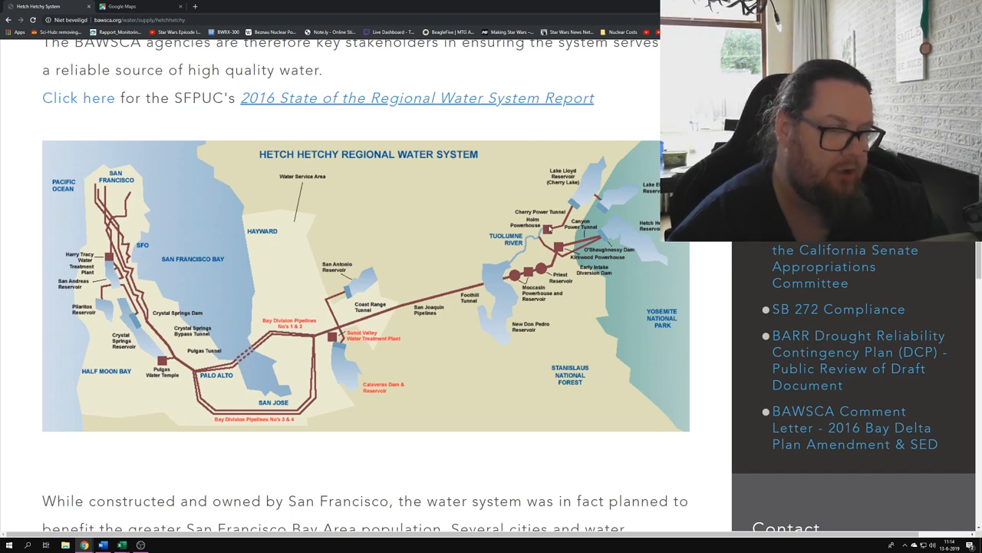
mouse_move(493, 223)
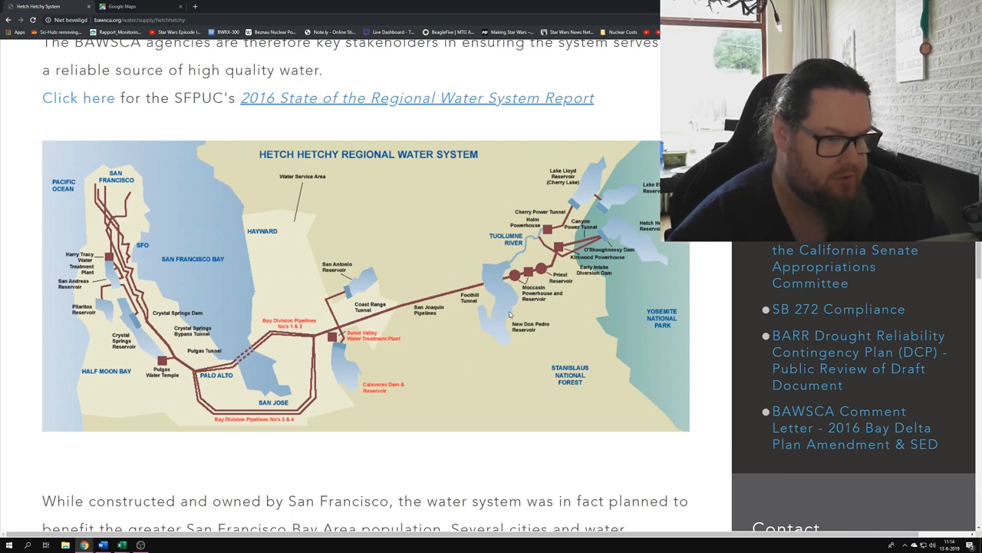
mouse_move(510, 317)
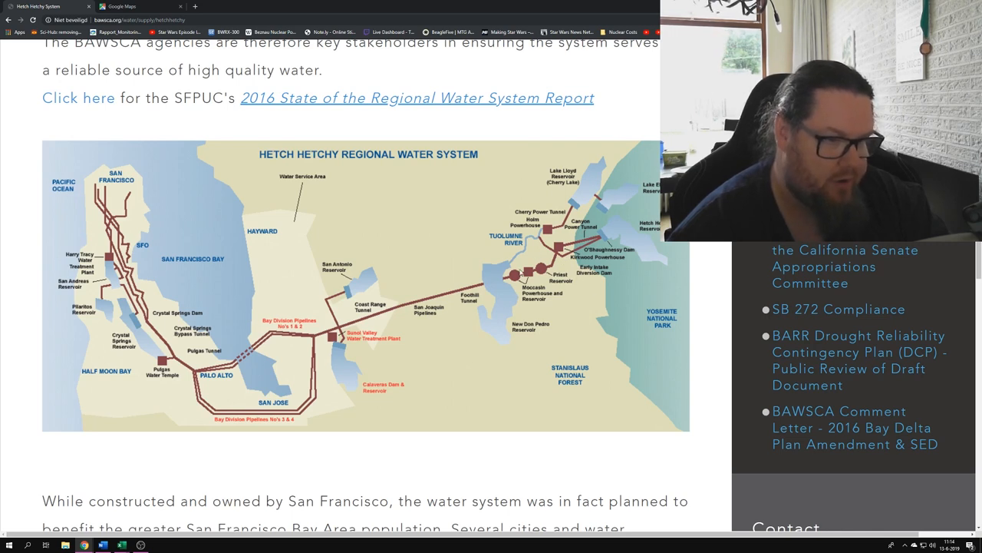
mouse_move(549, 316)
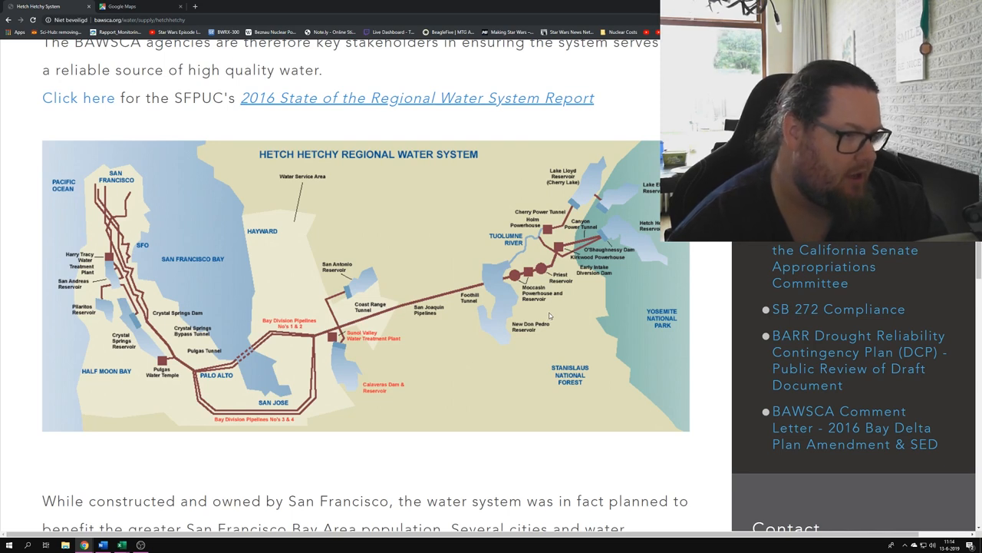
mouse_move(353, 310)
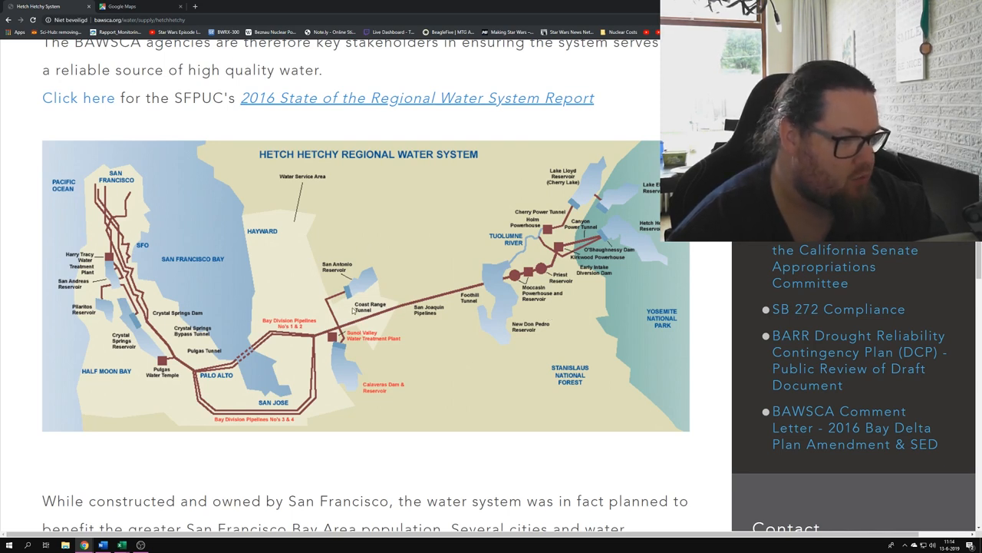
mouse_move(357, 398)
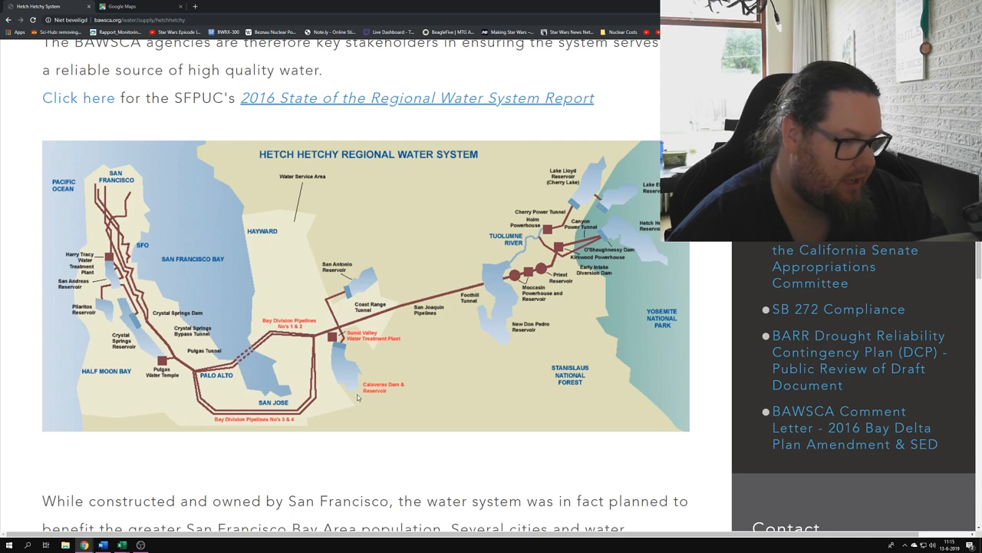
mouse_move(409, 401)
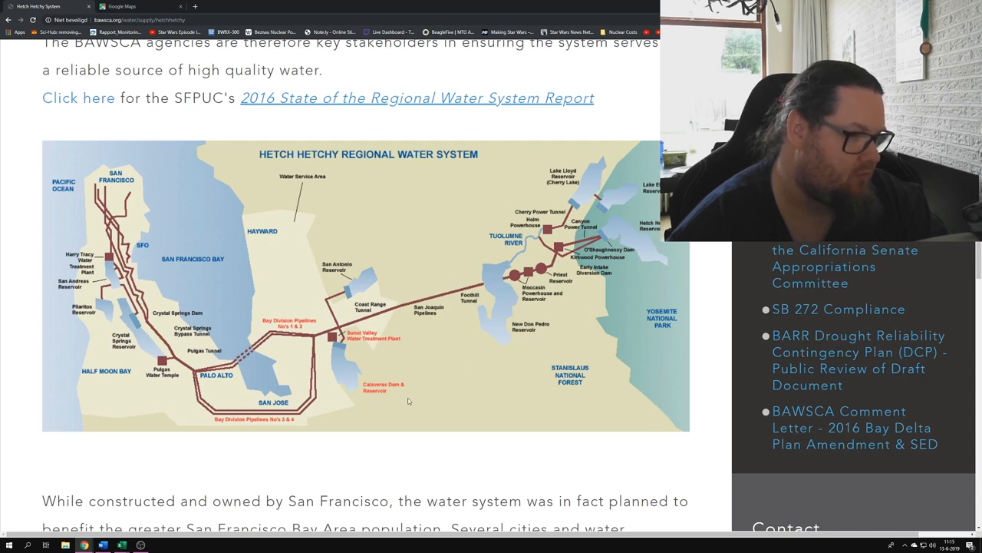
mouse_move(330, 258)
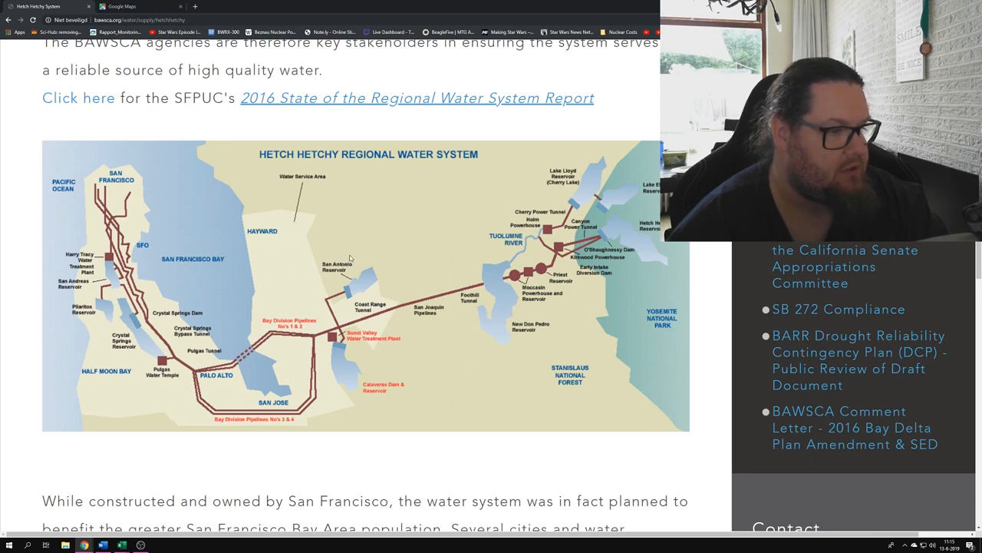
mouse_move(516, 267)
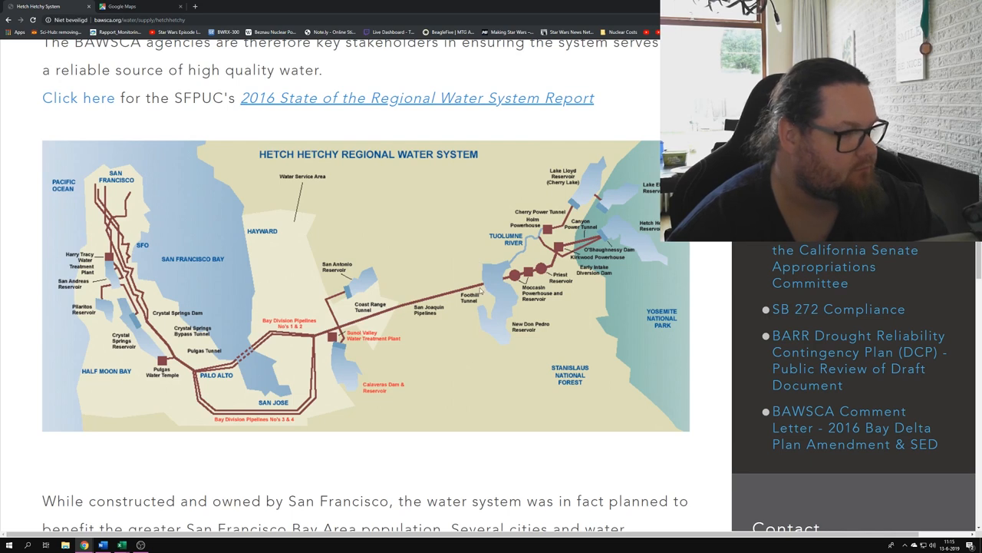
mouse_move(68, 352)
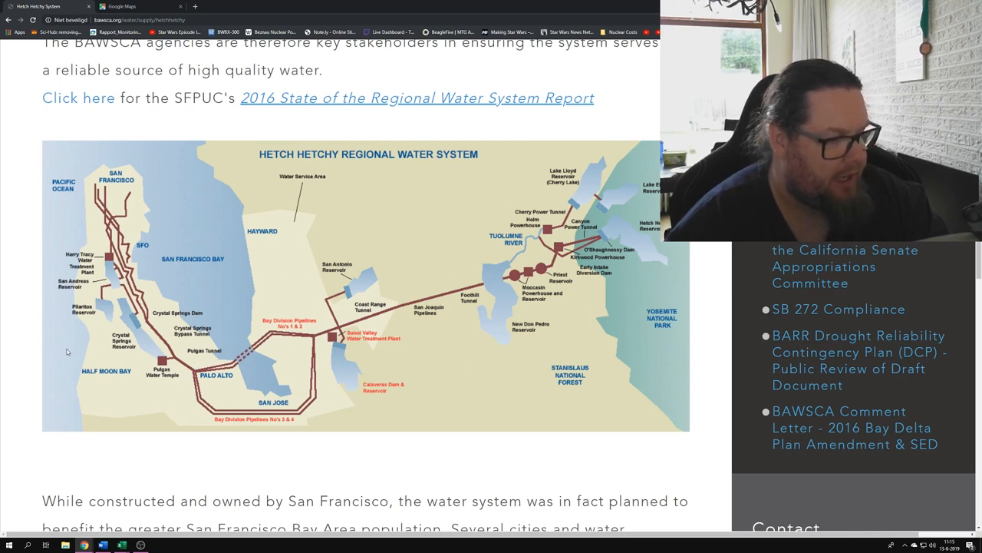
mouse_move(246, 288)
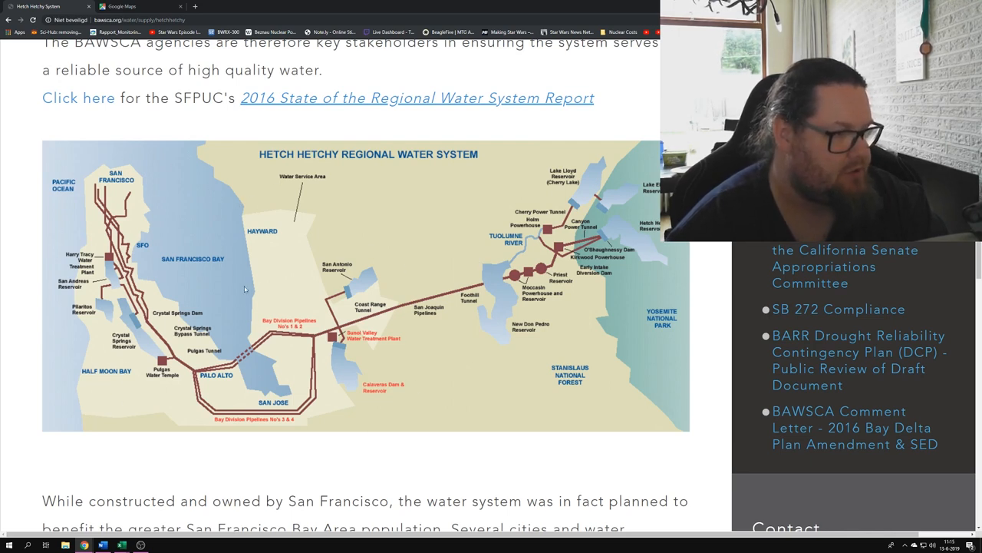
mouse_move(326, 286)
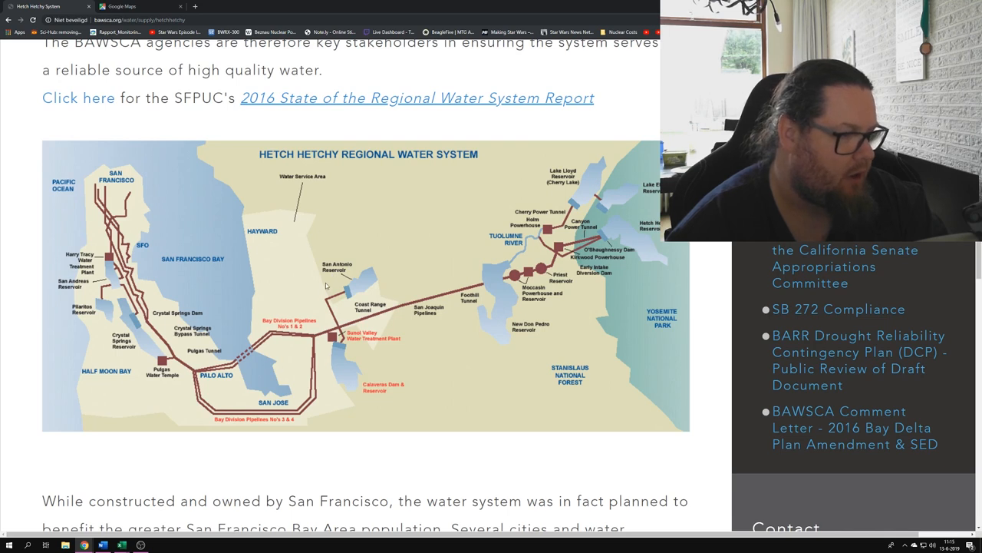
mouse_move(308, 238)
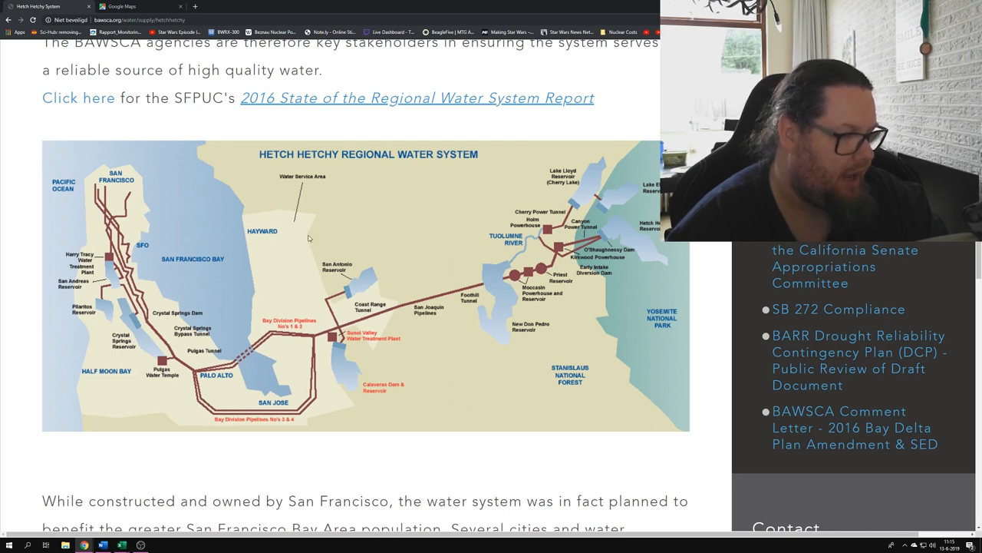
mouse_move(325, 399)
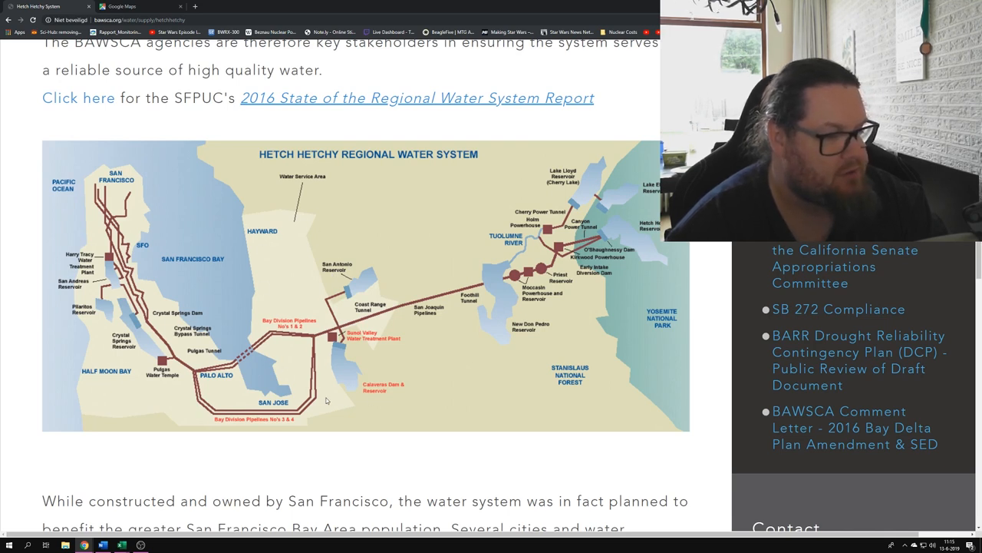
mouse_move(224, 406)
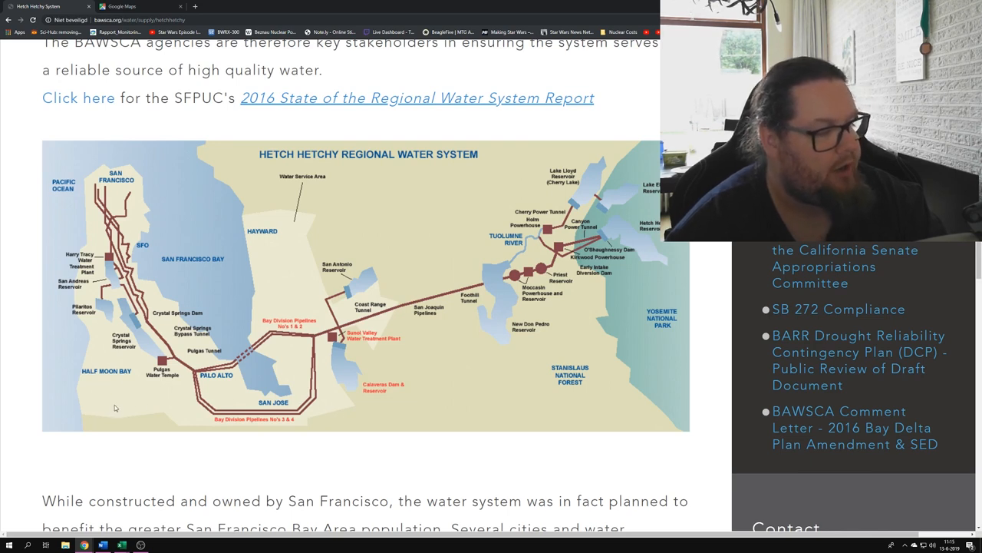
mouse_move(61, 321)
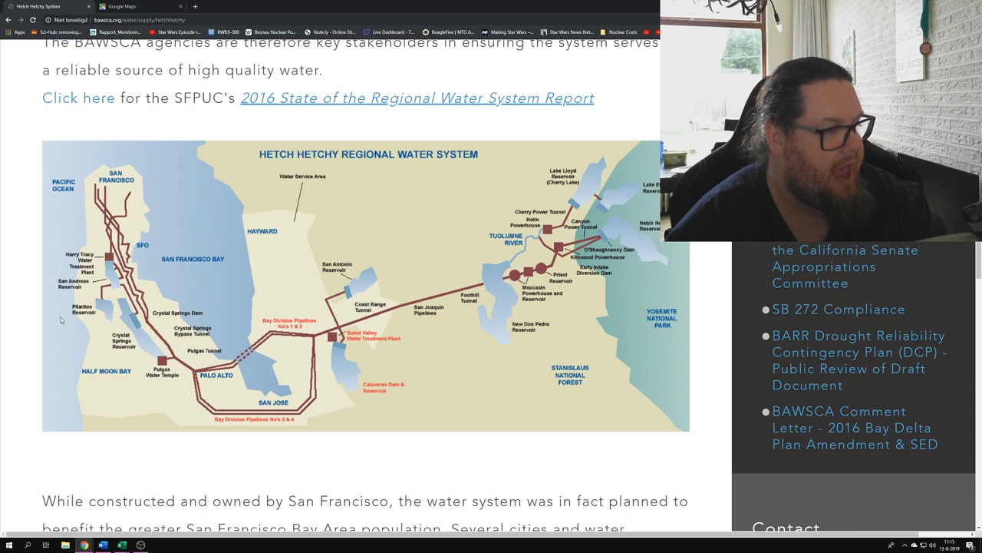
mouse_move(200, 264)
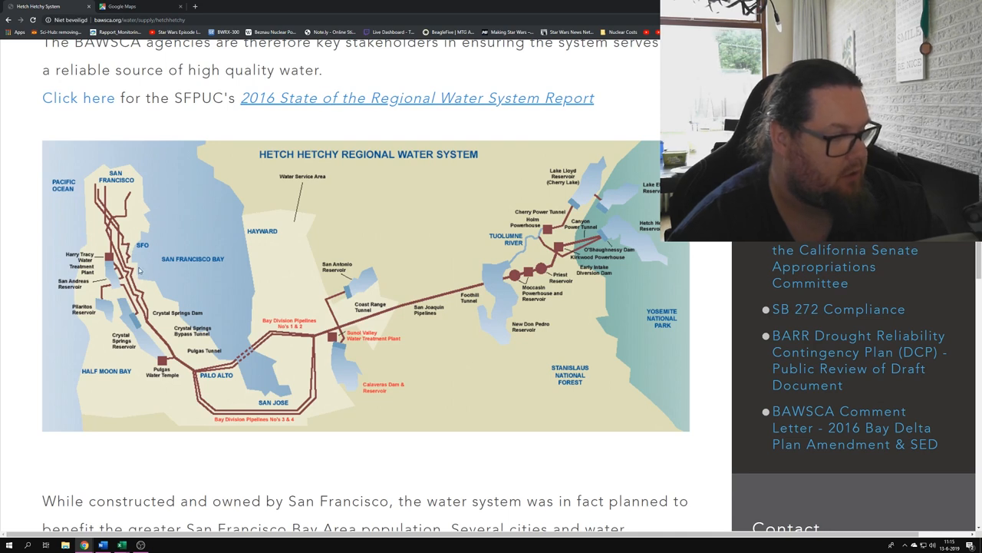
mouse_move(189, 261)
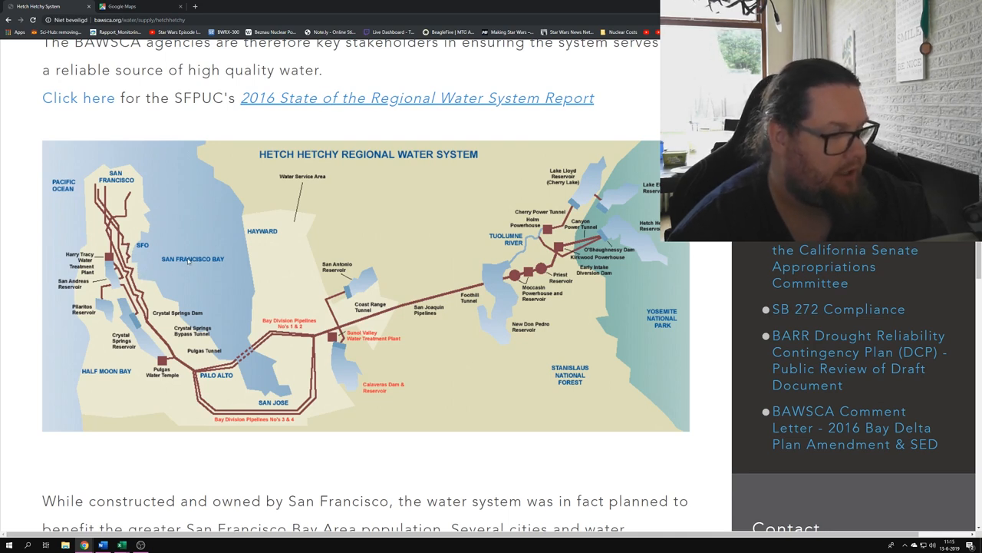
mouse_move(200, 247)
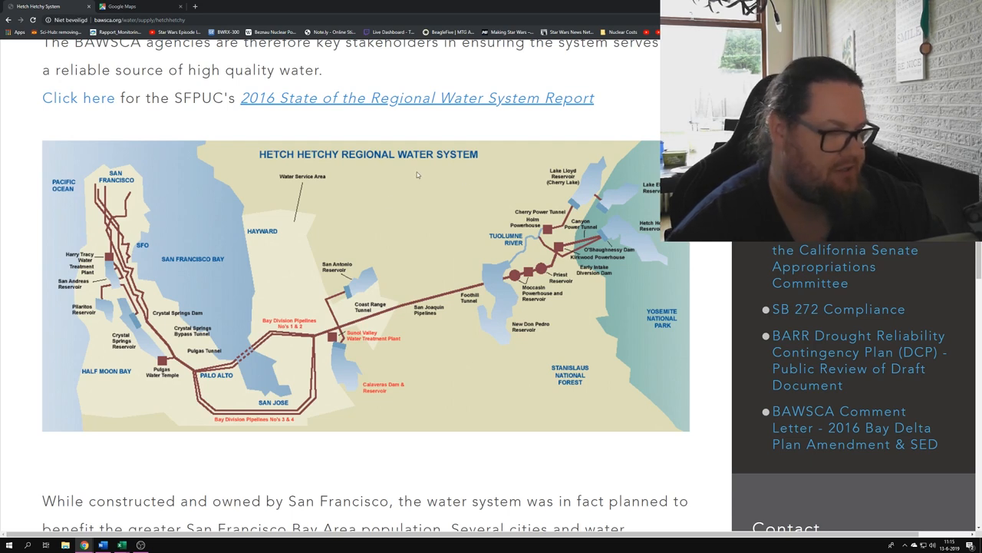
mouse_move(400, 235)
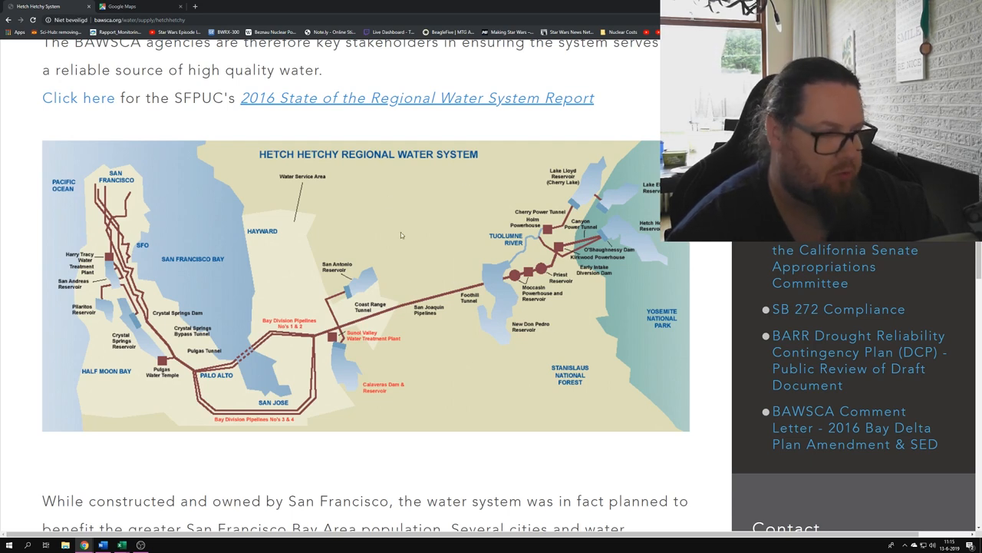
mouse_move(451, 215)
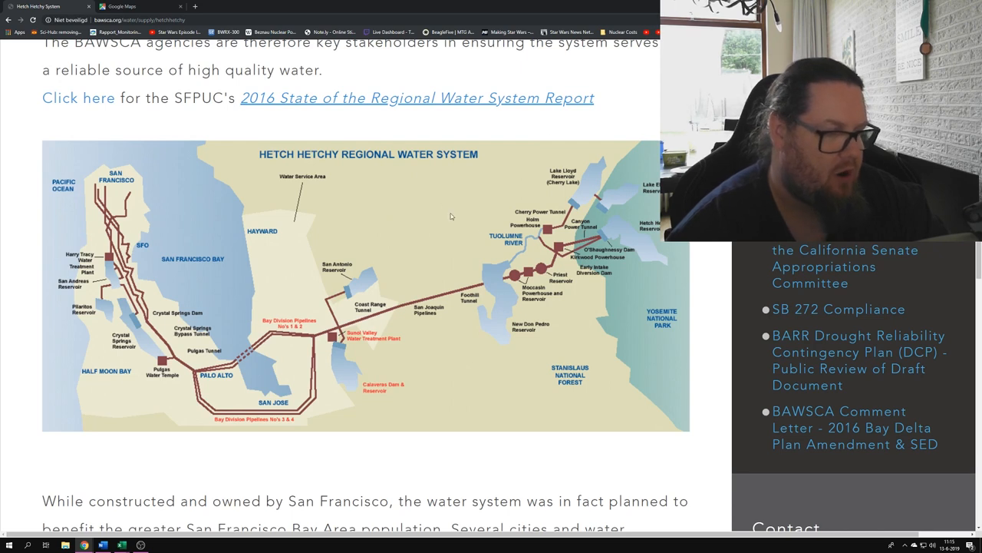
mouse_move(347, 289)
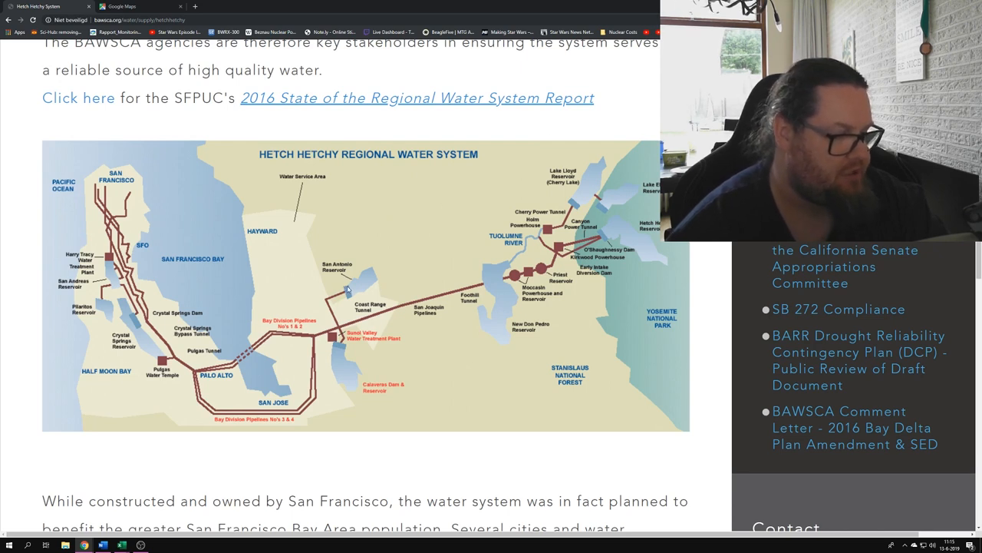
- Scroll further down the page before searching for the IMSR reactor
scroll("down", 3)
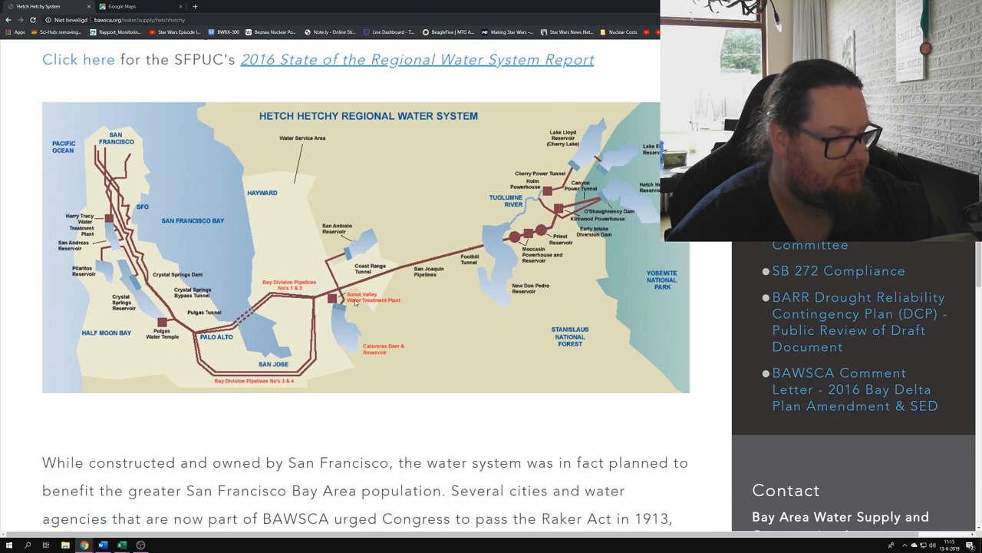
scroll("down", 3)
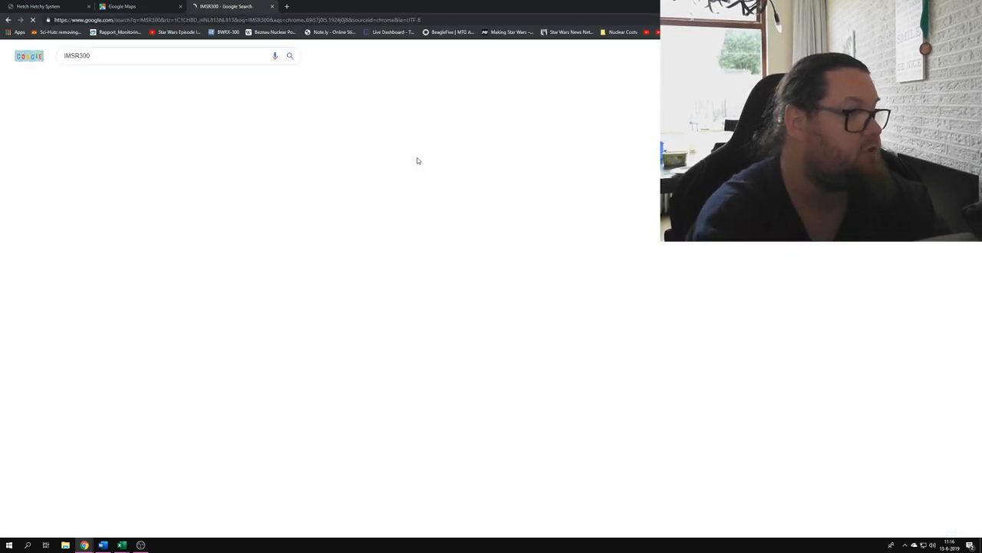
- Open Terrestrial Energy's IMSR Technology page from the results and read its intro
left_click(290, 56)
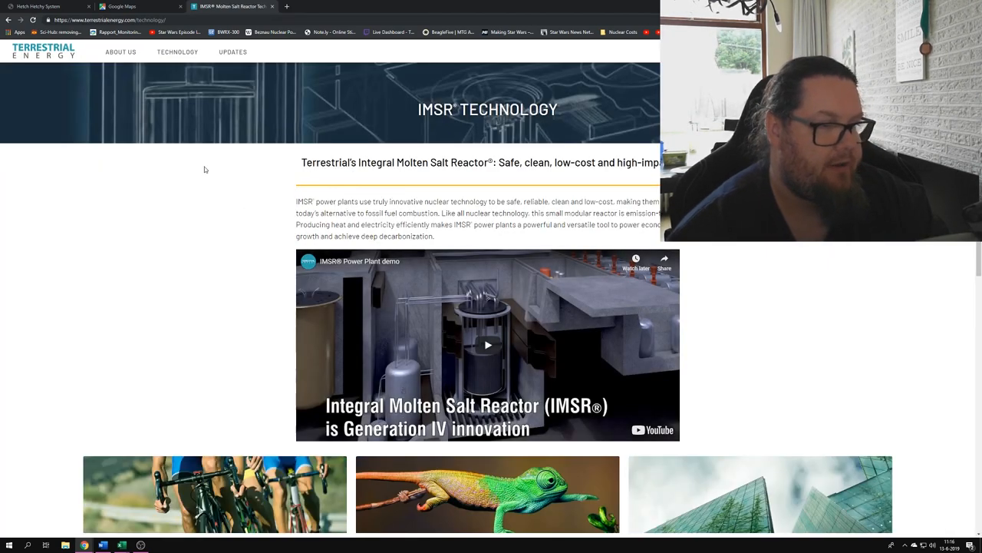
mouse_move(218, 175)
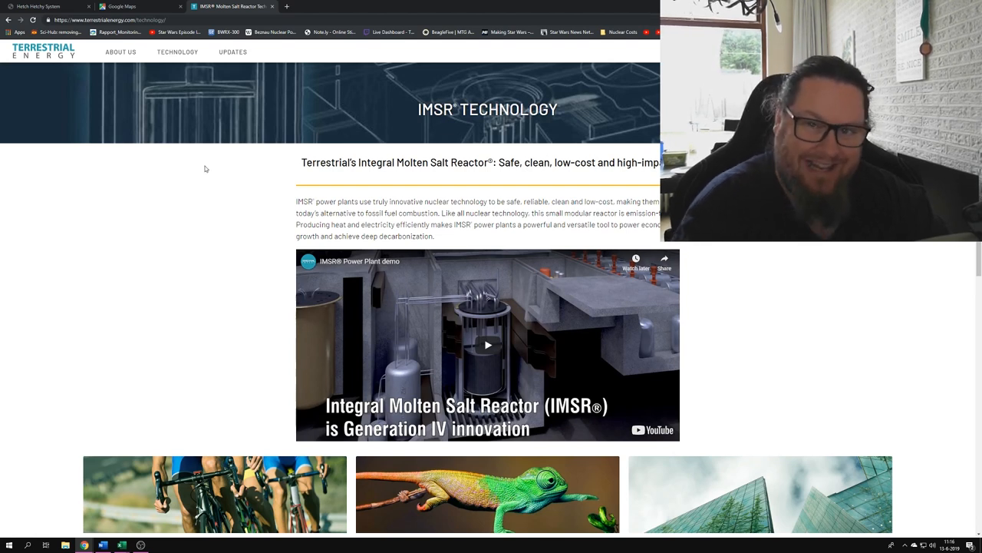
mouse_move(213, 167)
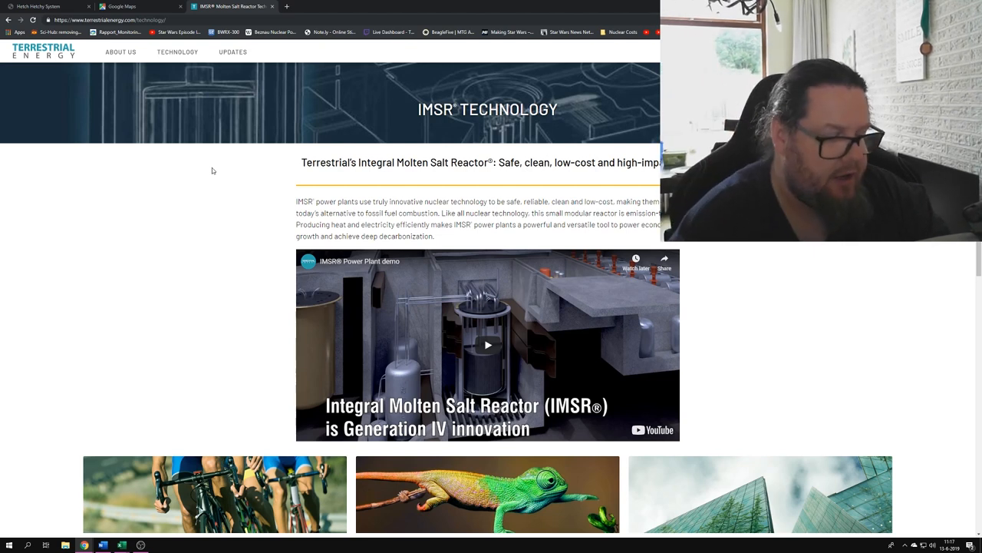
scroll("down", 3)
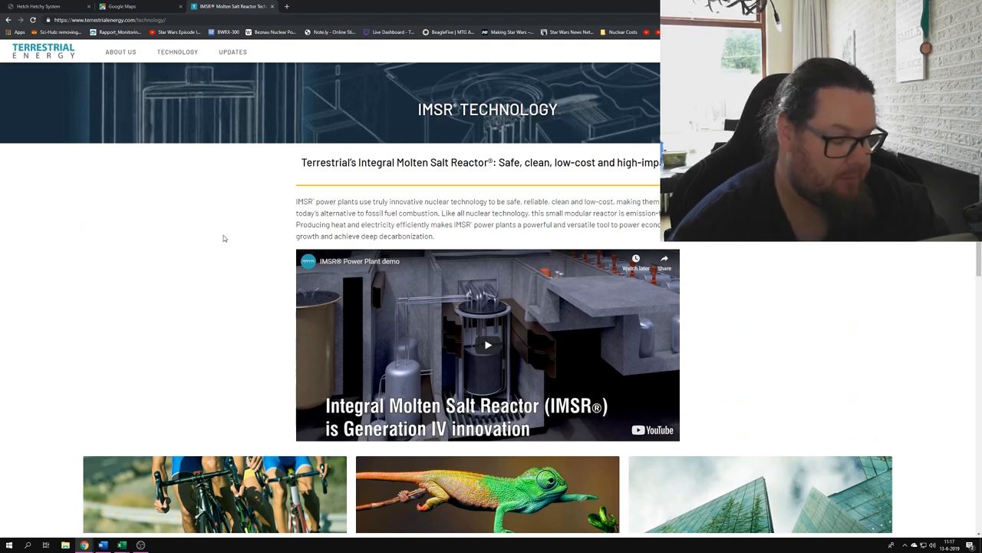
mouse_move(187, 360)
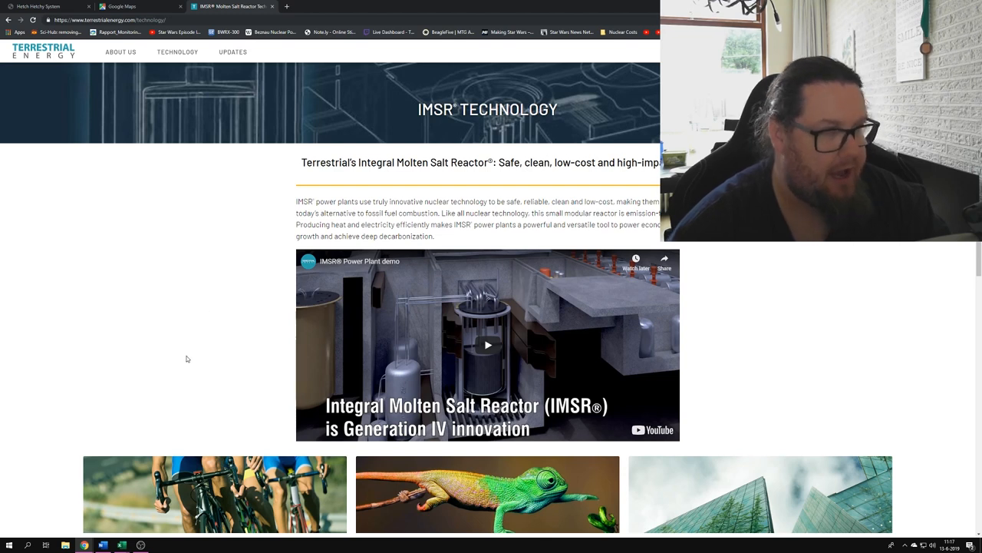
- Return to the Hetch Hetchy System tab and scan the page text for the delivery figures
left_click(46, 6)
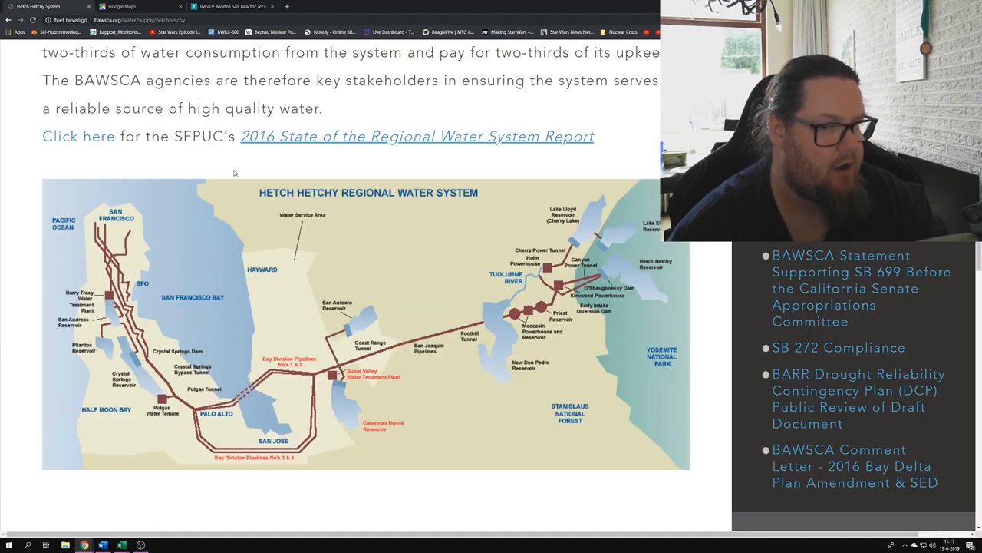
scroll("up", 3)
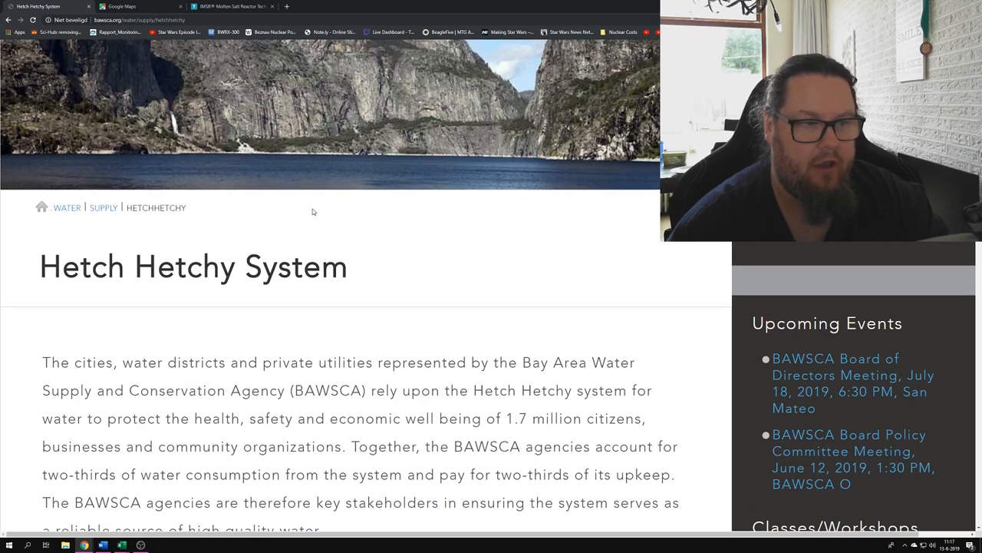
scroll("down", 3)
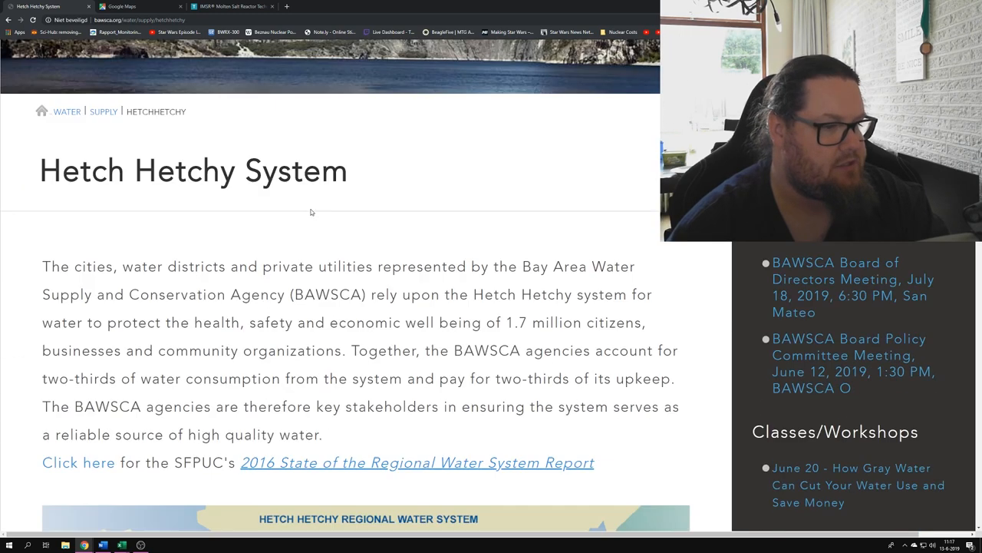
scroll("down", 3)
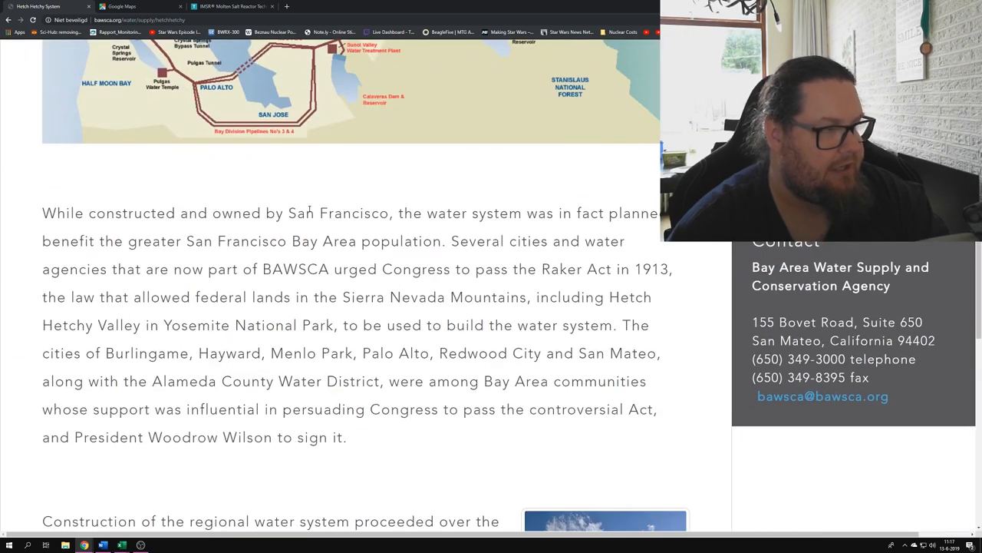
scroll("up", 3)
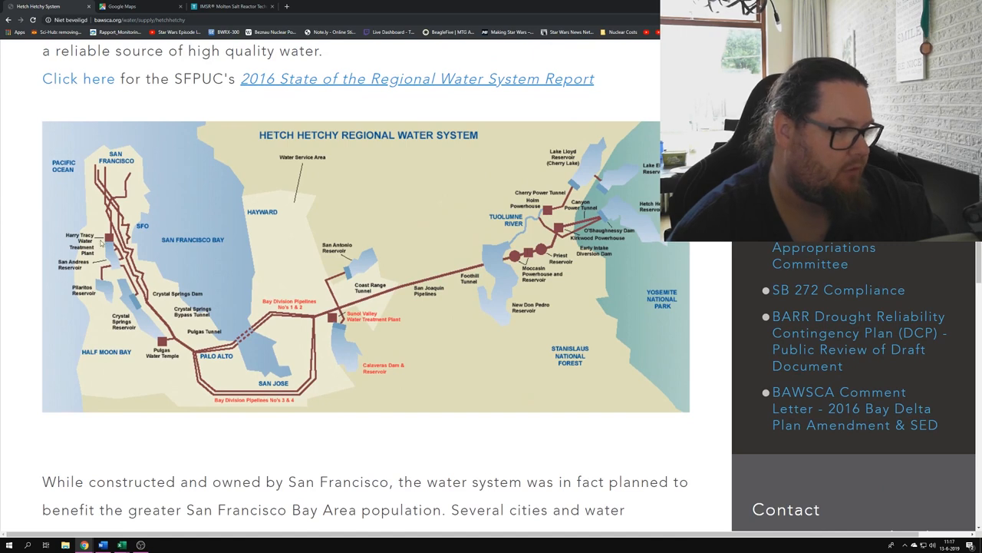
mouse_move(617, 260)
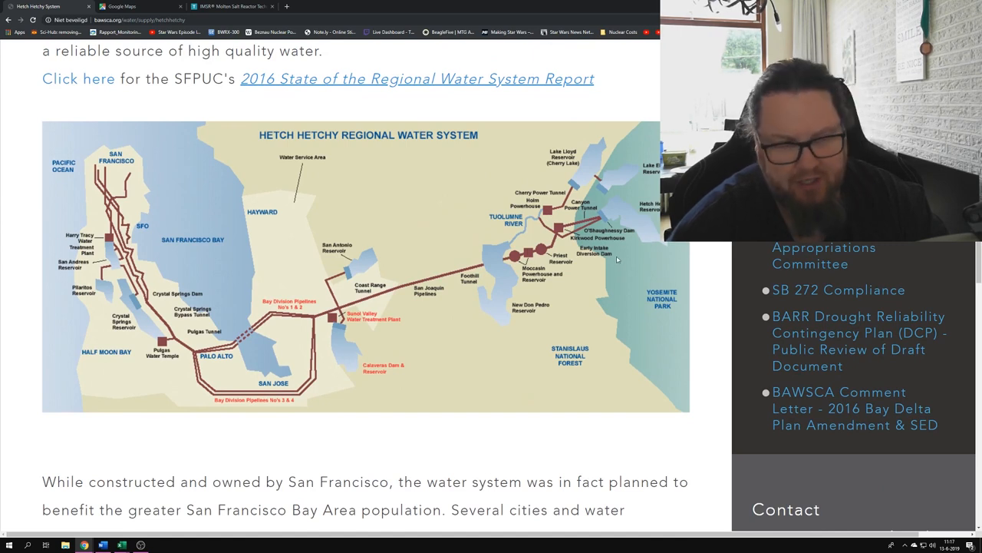
scroll("down", 3)
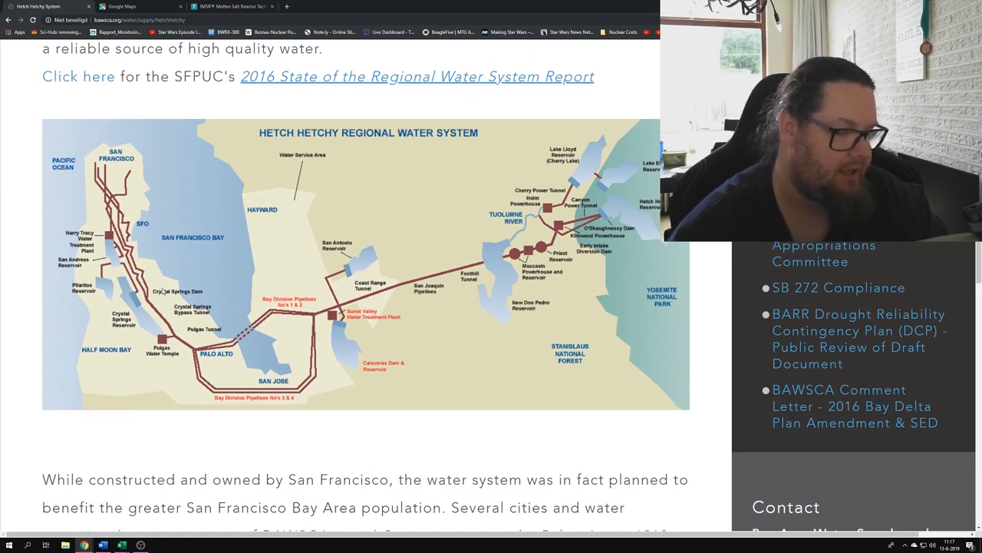
scroll("down", 3)
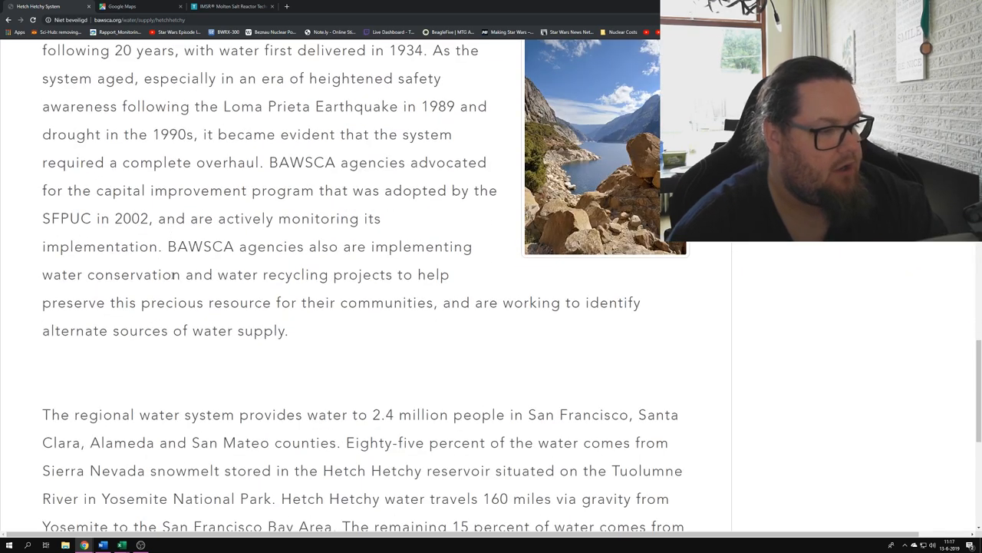
scroll("down", 3)
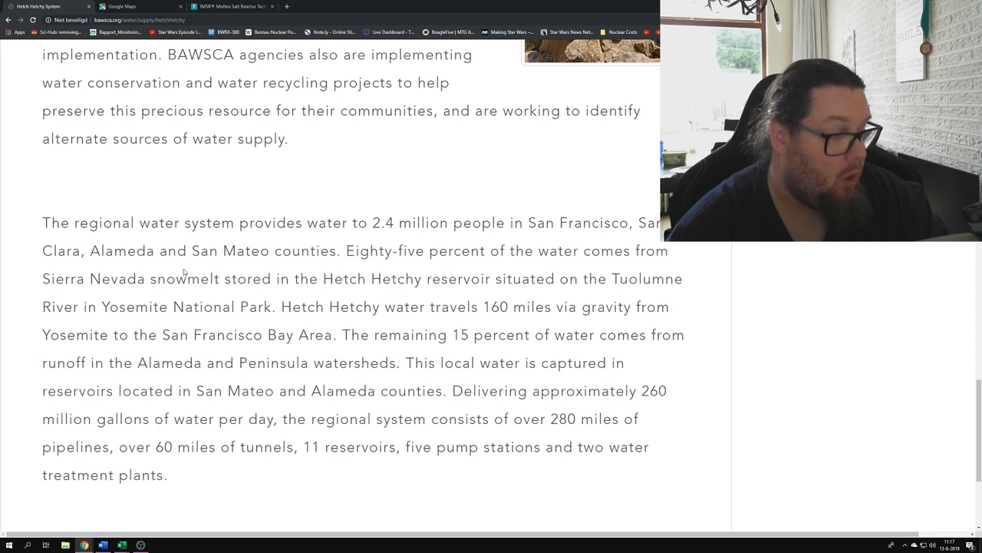
scroll("up", 3)
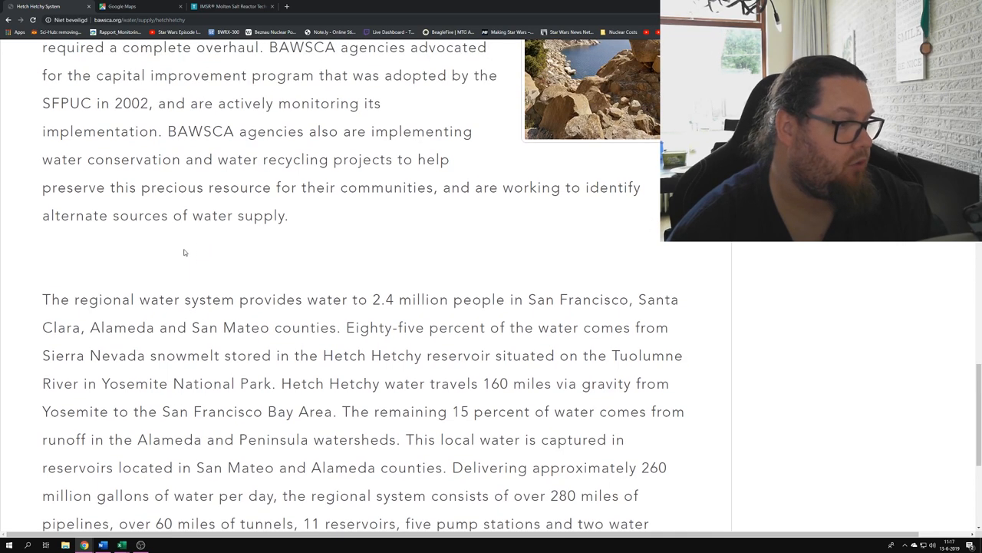
mouse_move(374, 242)
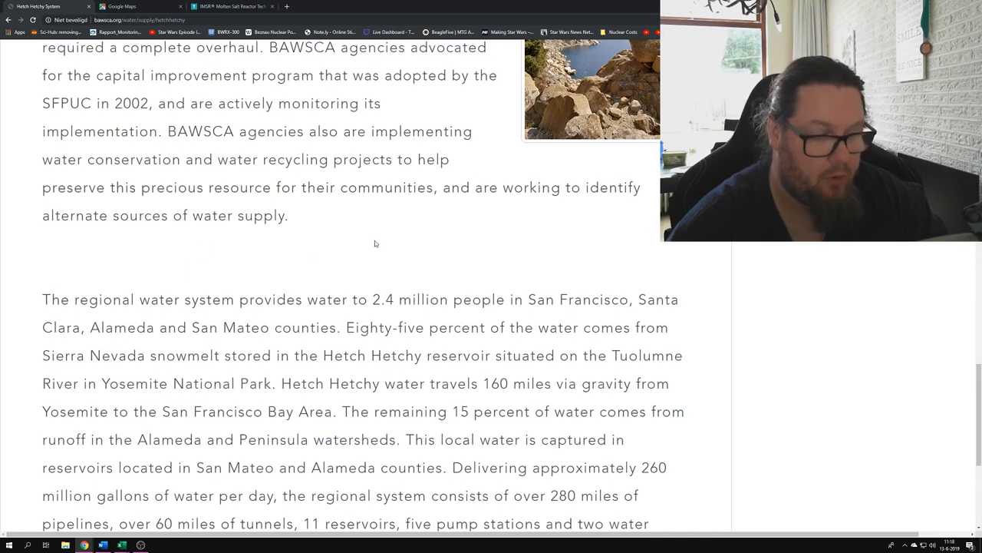
mouse_move(377, 244)
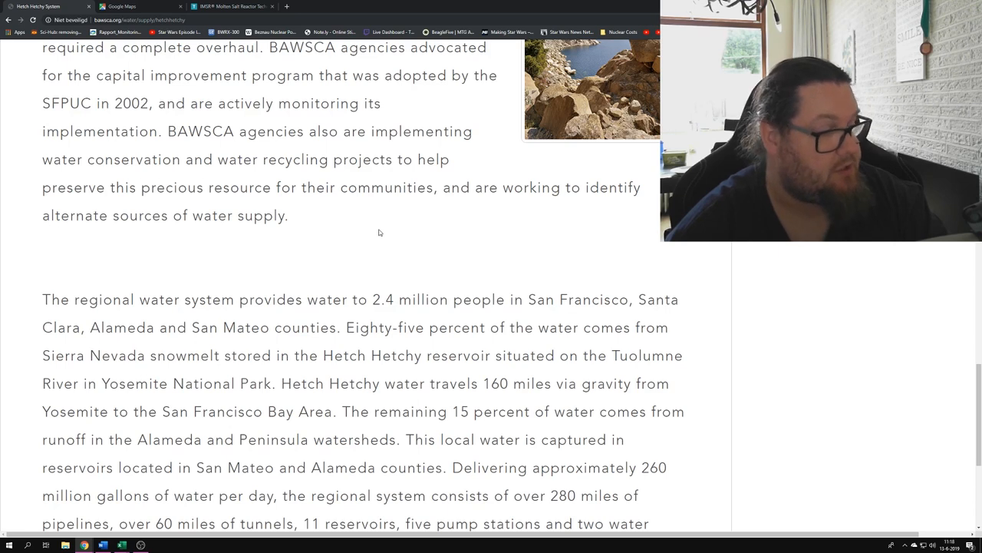
- Highlight the sentence stating about 260 million gallons delivered per day
scroll("down", 3)
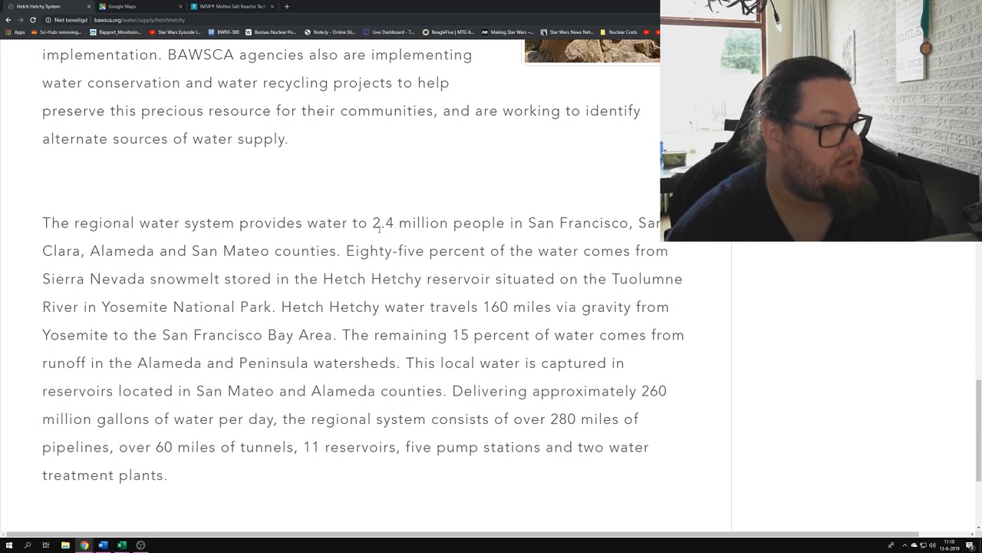
scroll("down", 3)
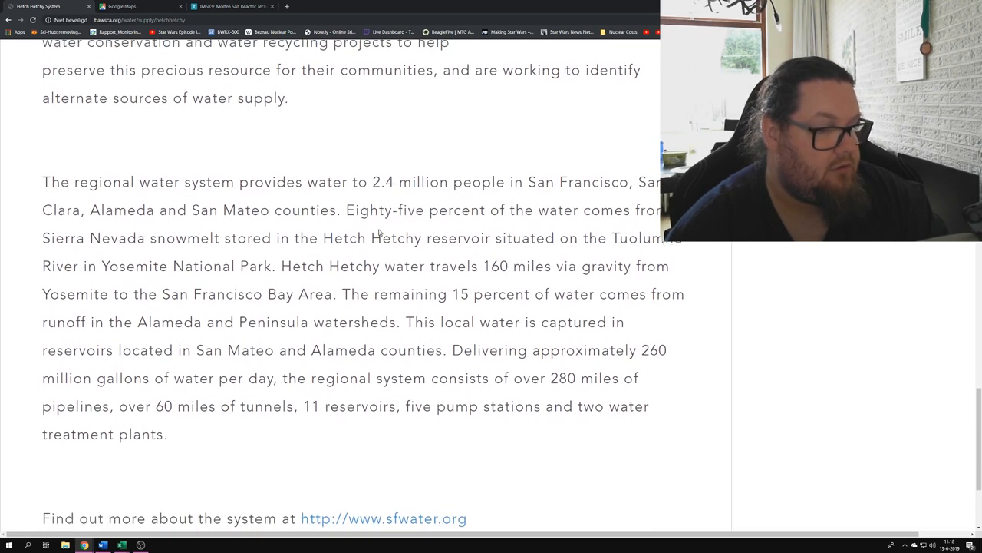
scroll("down", 3)
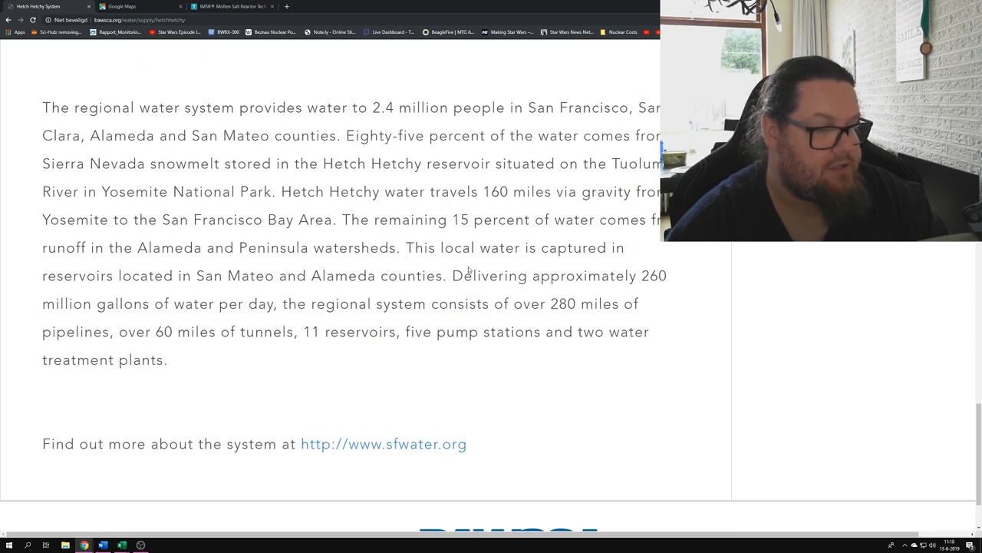
left_click_drag(454, 276, 640, 304)
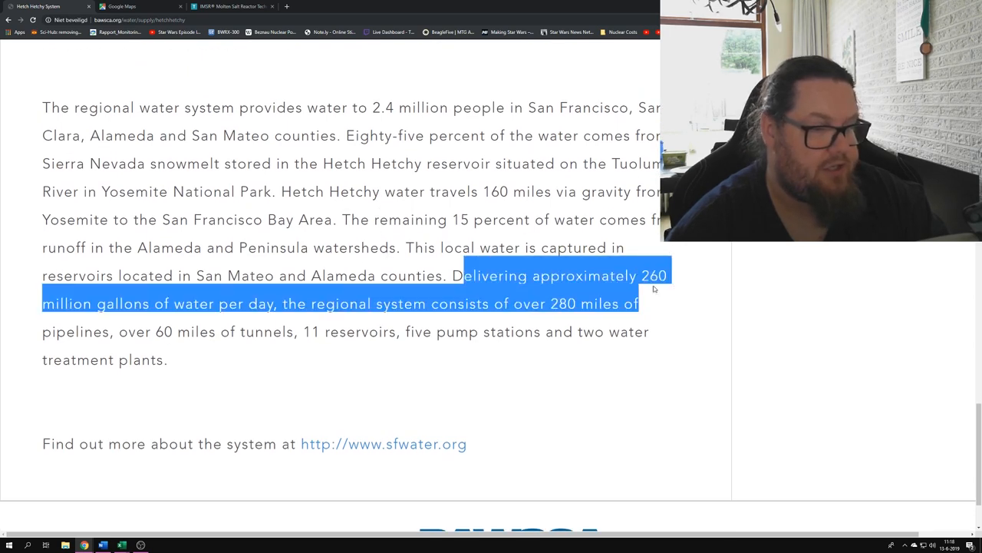
left_click(703, 299)
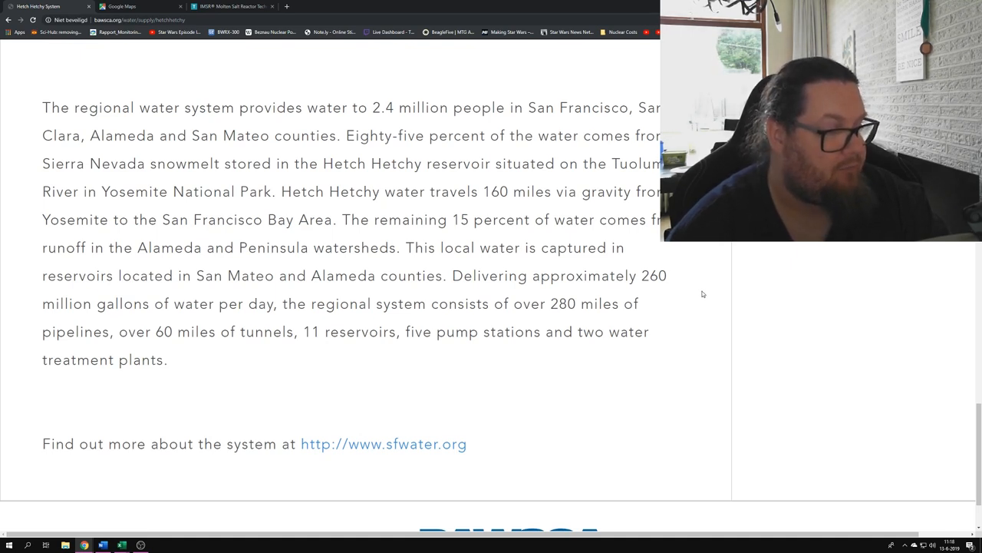
mouse_move(706, 291)
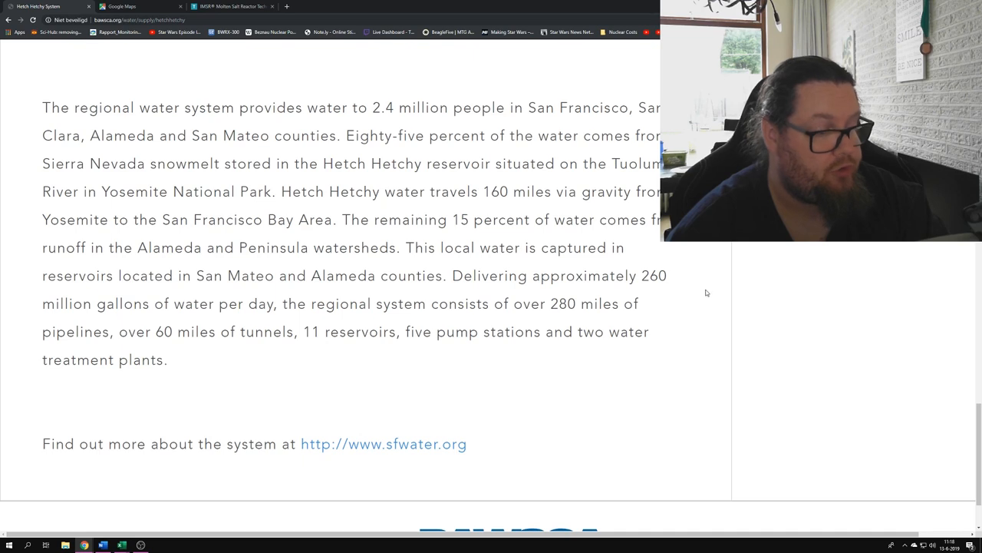
scroll("up", 3)
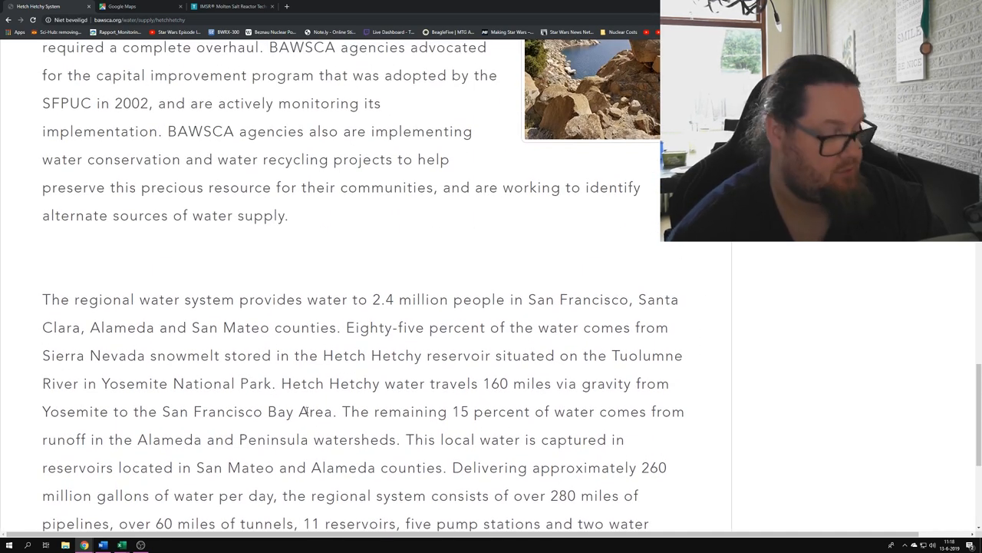
mouse_move(120, 543)
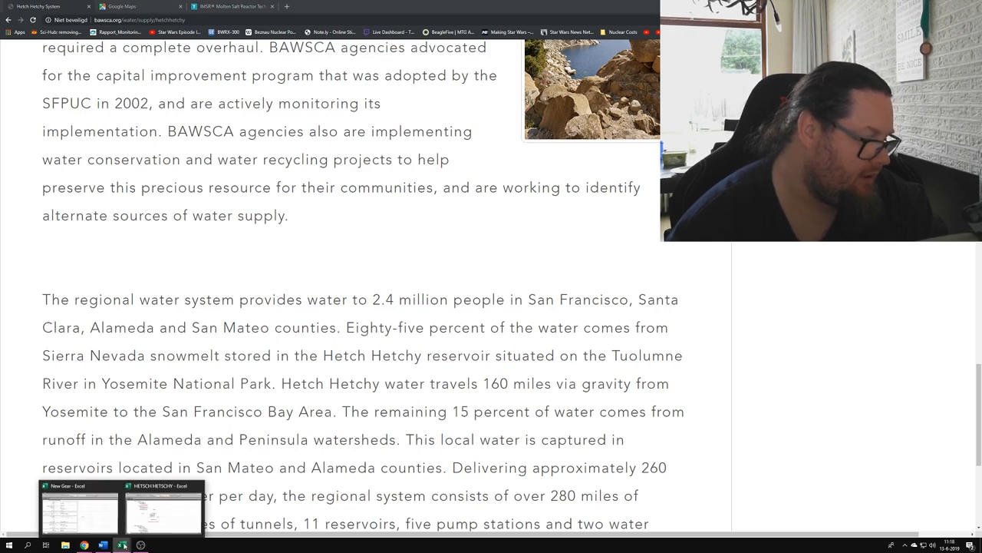
- Review the spreadsheet's 90 KWh/Kilogallon figure and 23.400 Megawatthours daily total
left_click(163, 506)
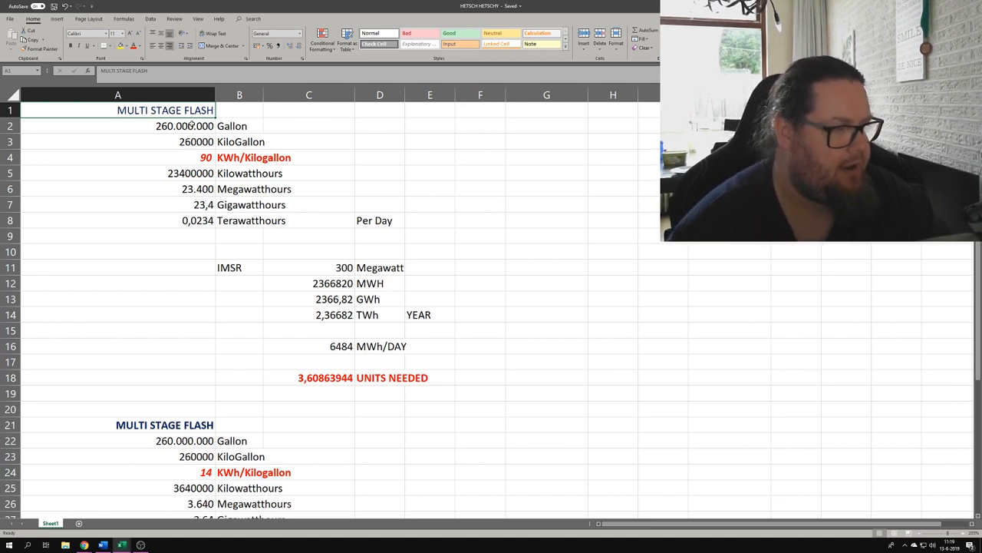
left_click(116, 156)
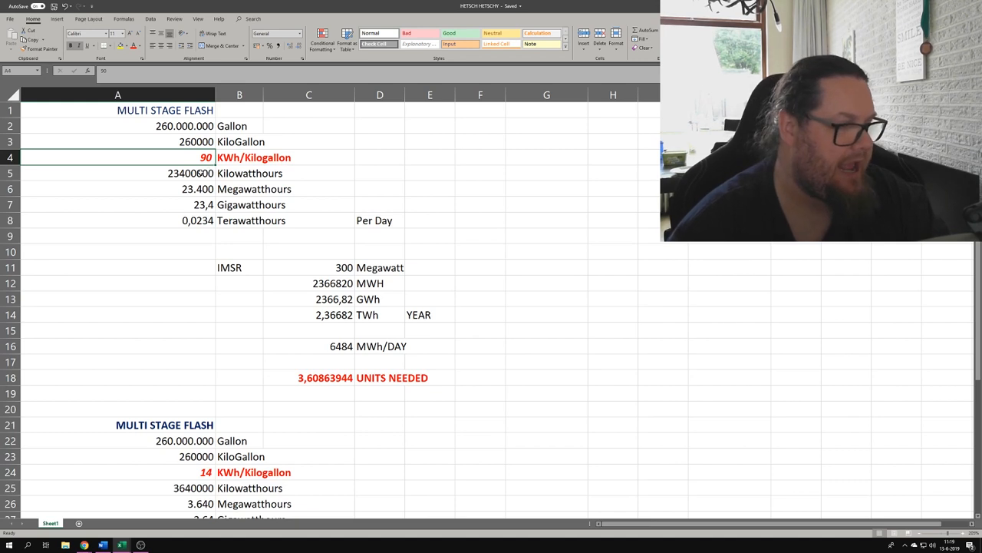
left_click(117, 172)
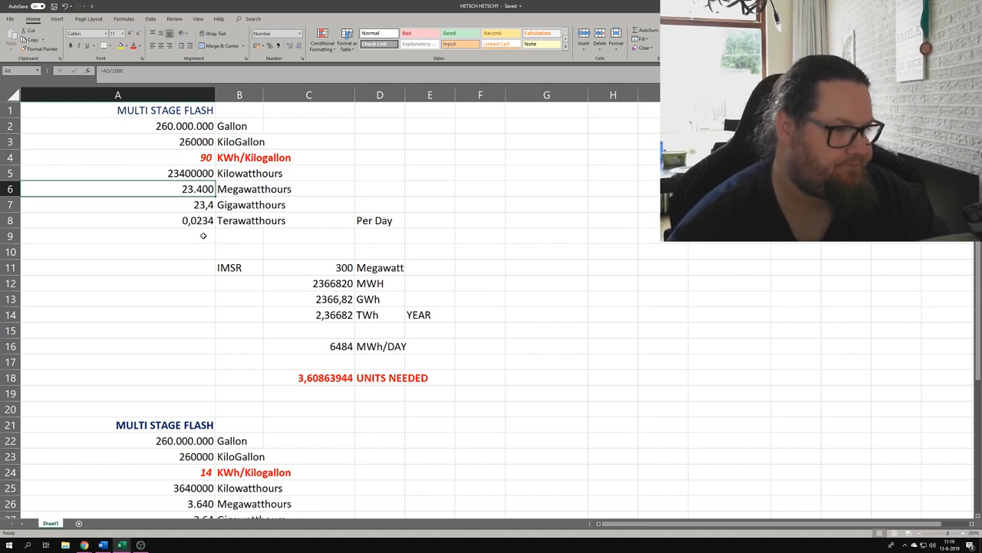
mouse_move(270, 188)
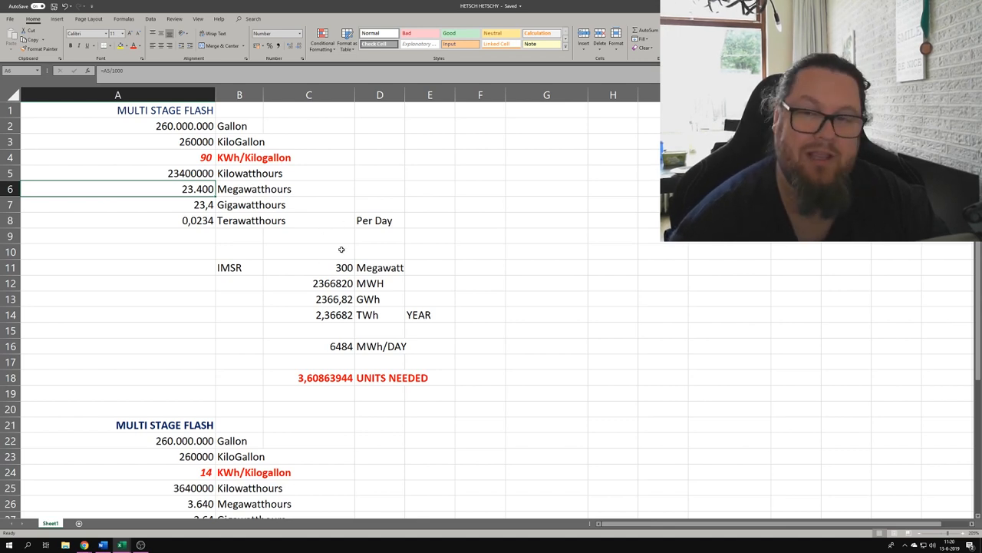
- Check the 2366820 MWH yearly reactor output formula behind the 3.6 units needed
left_click(308, 282)
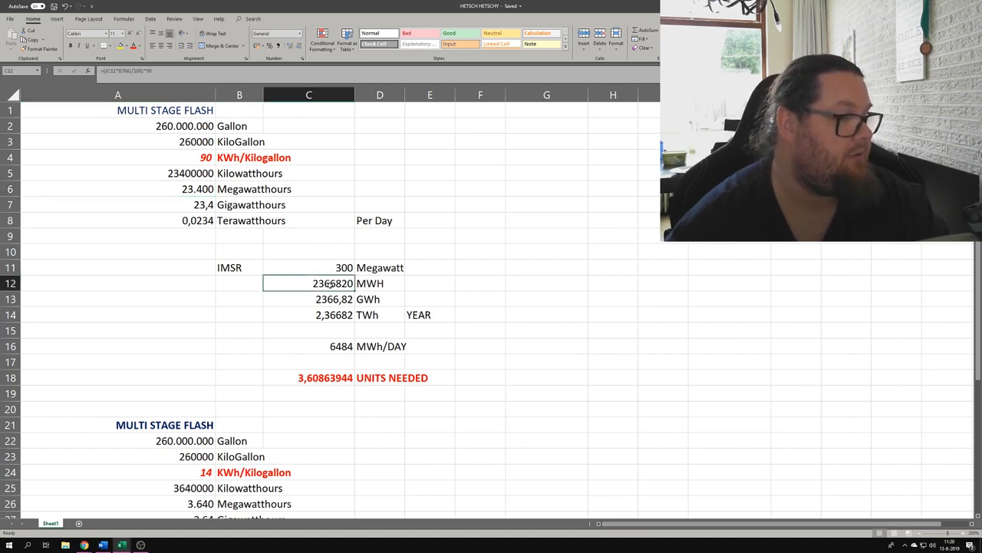
left_click(612, 314)
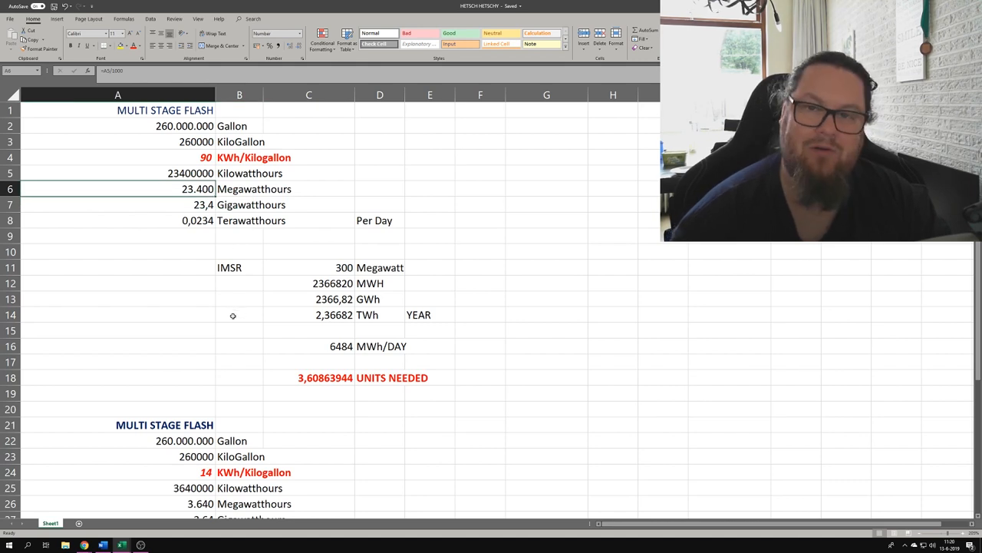
mouse_move(344, 393)
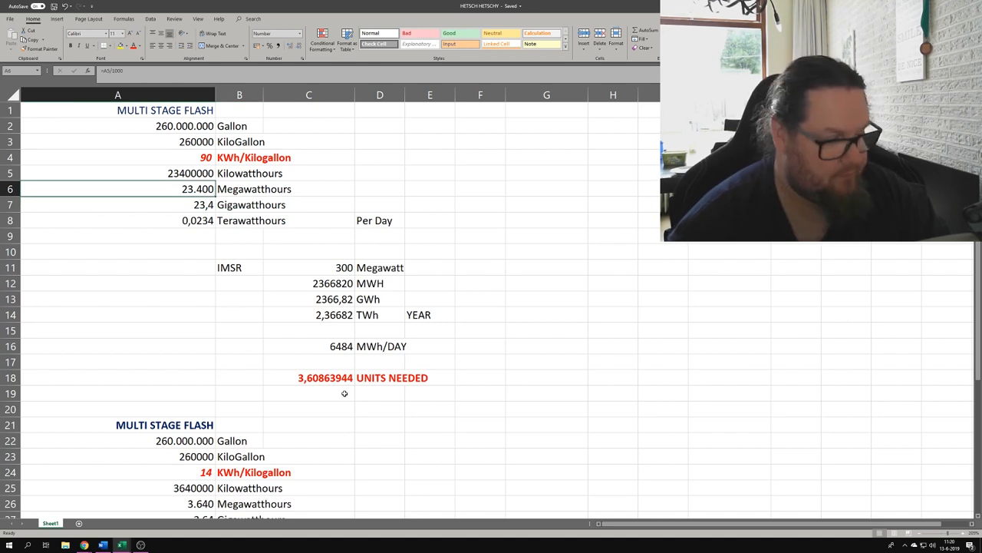
left_click(309, 378)
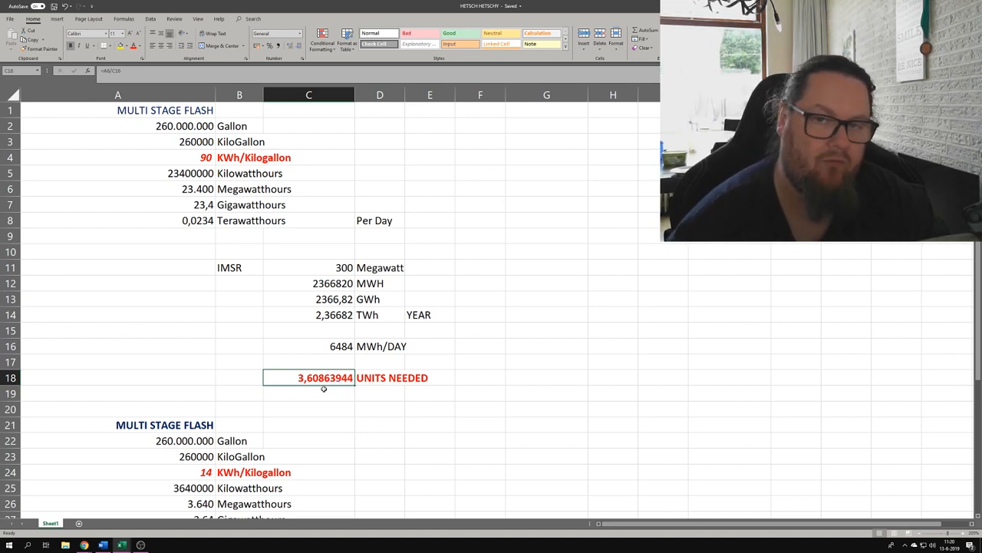
mouse_move(327, 387)
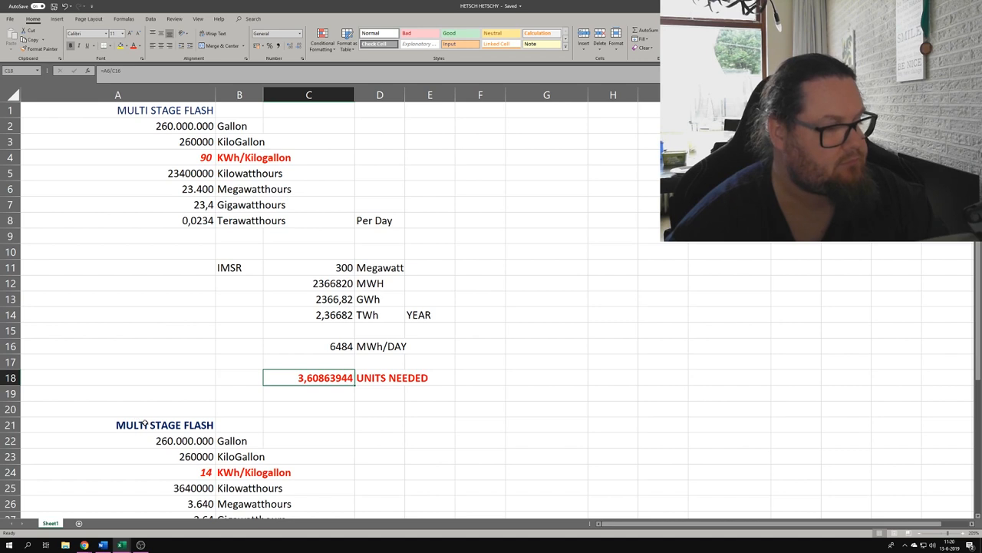
- Retitle the second calculation block's heading to 'Reverse osmosis'
left_click(164, 424)
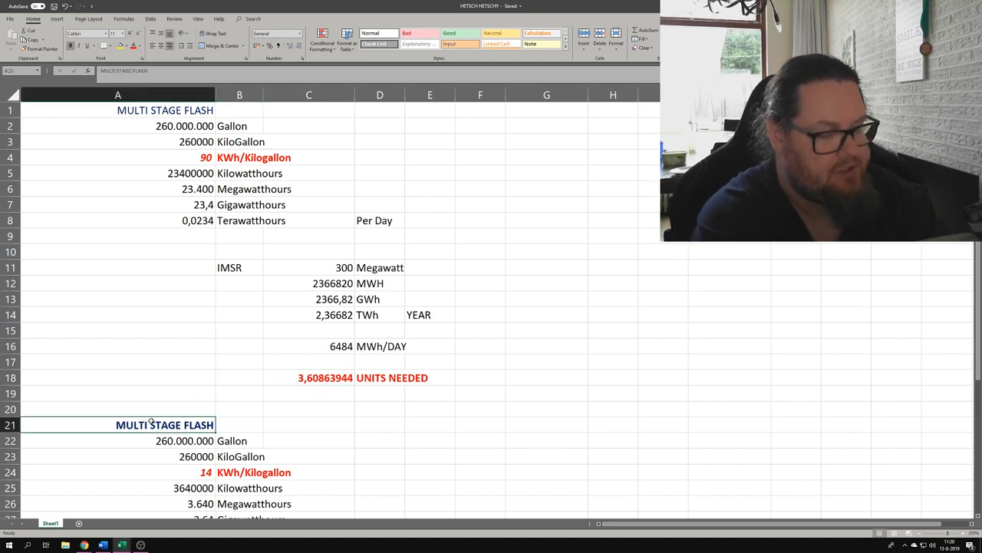
type("Reverse osmosis")
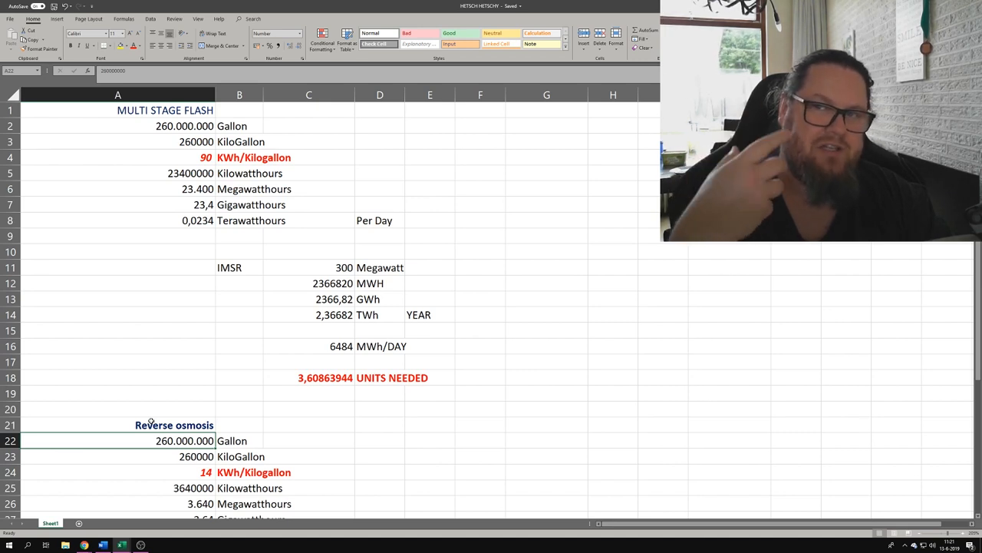
mouse_move(151, 350)
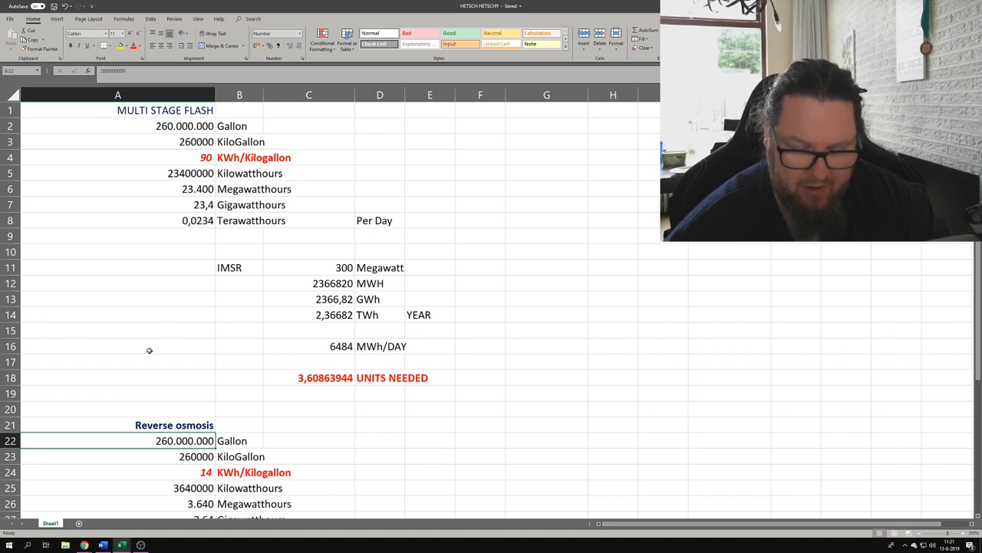
mouse_move(571, 396)
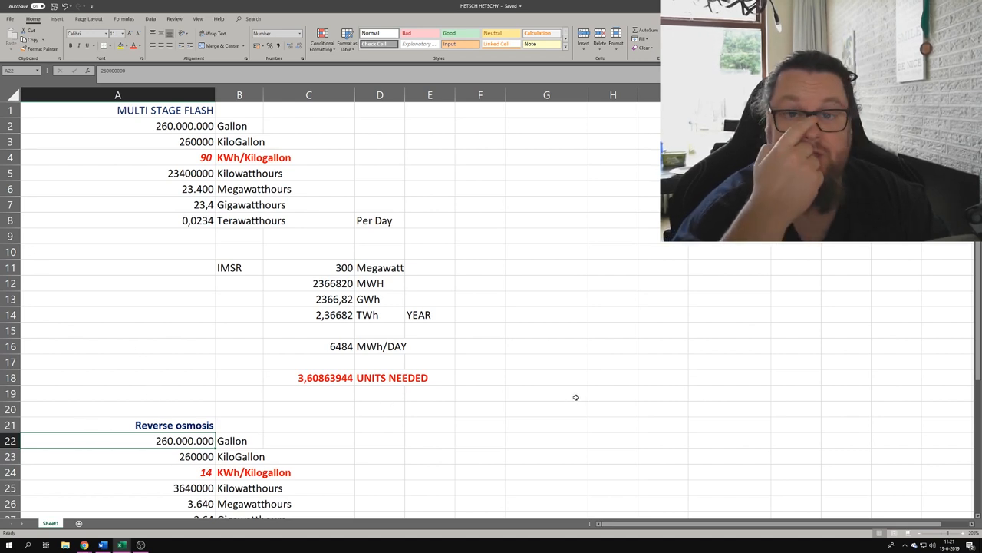
scroll("down", 3)
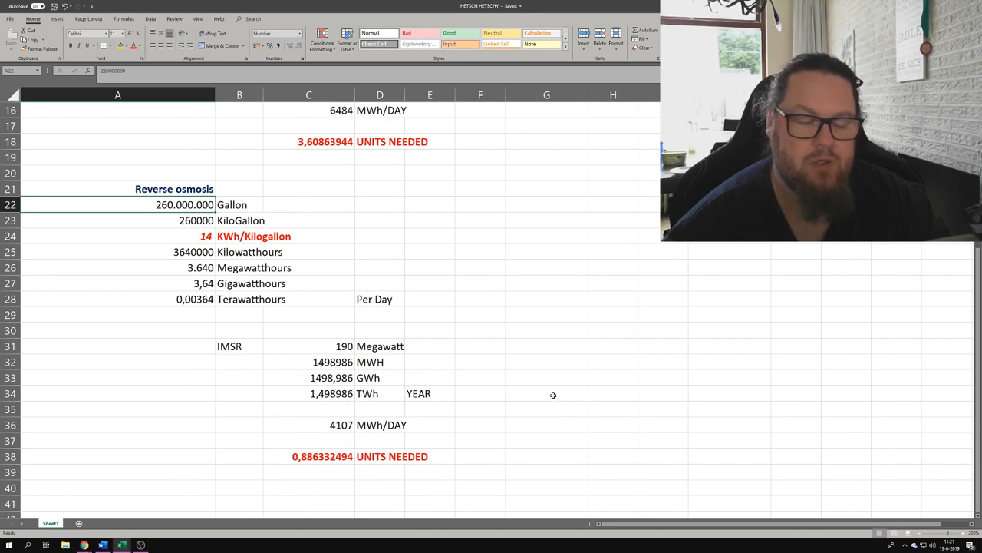
- Compare the reverse osmosis and multi-stage flash Megawatthours figures
left_click(116, 237)
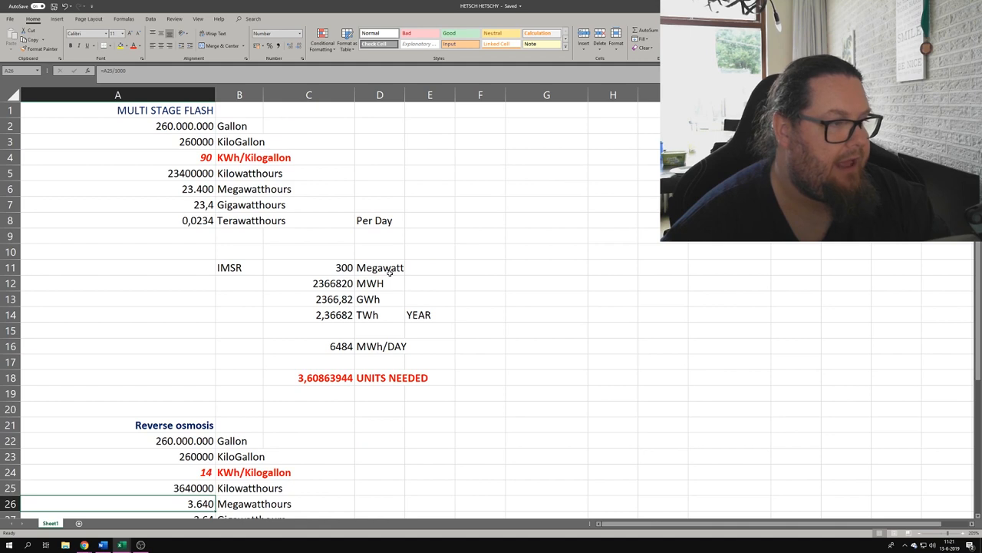
scroll("down", 3)
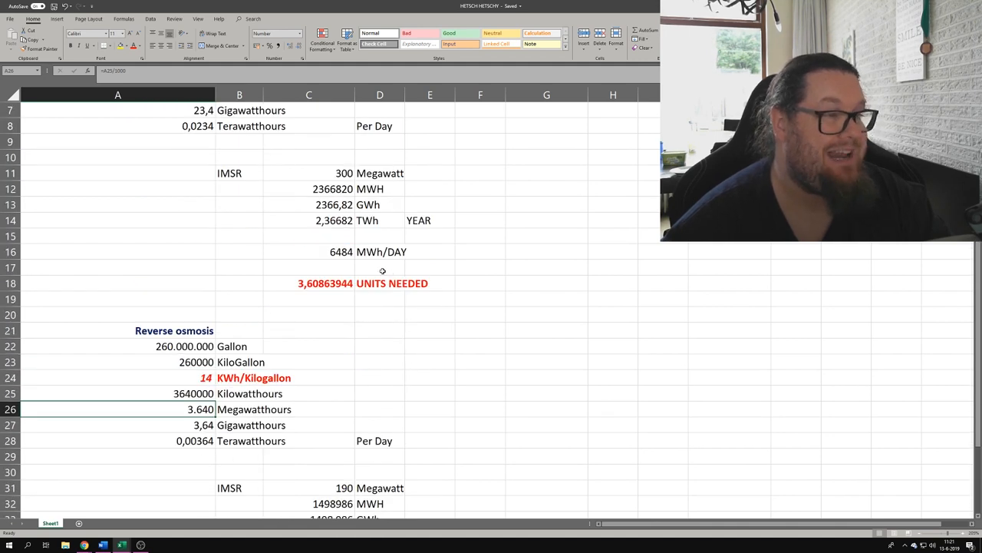
scroll("up", 3)
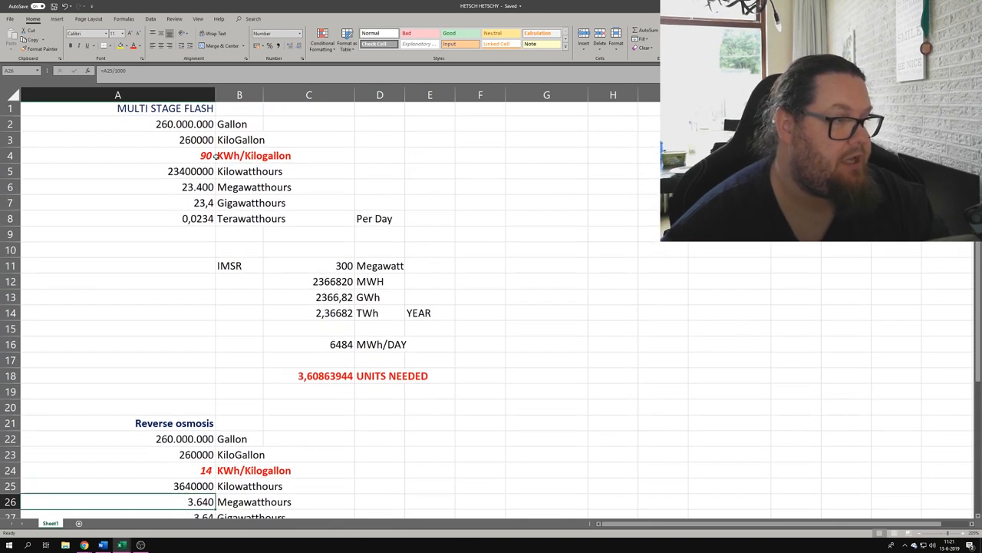
left_click(117, 189)
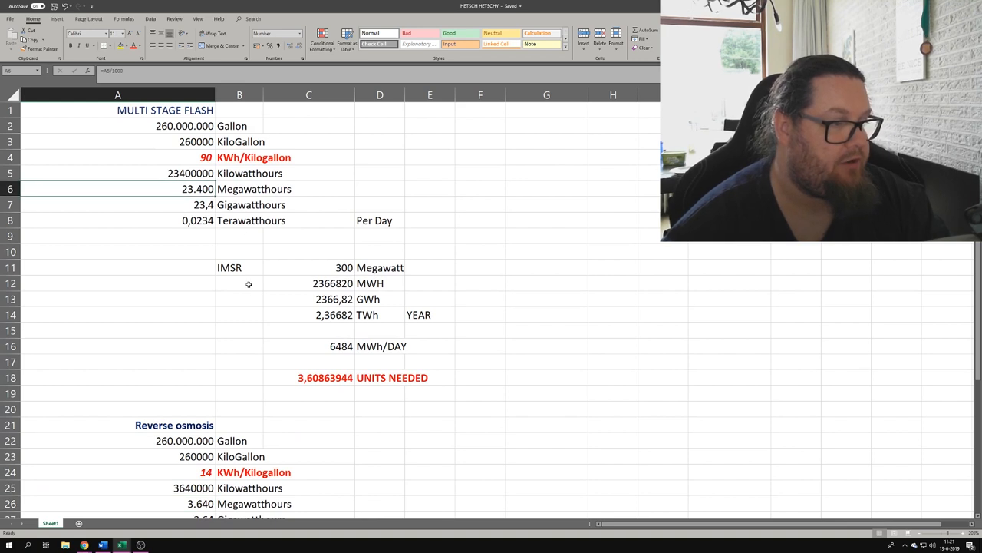
scroll("down", 3)
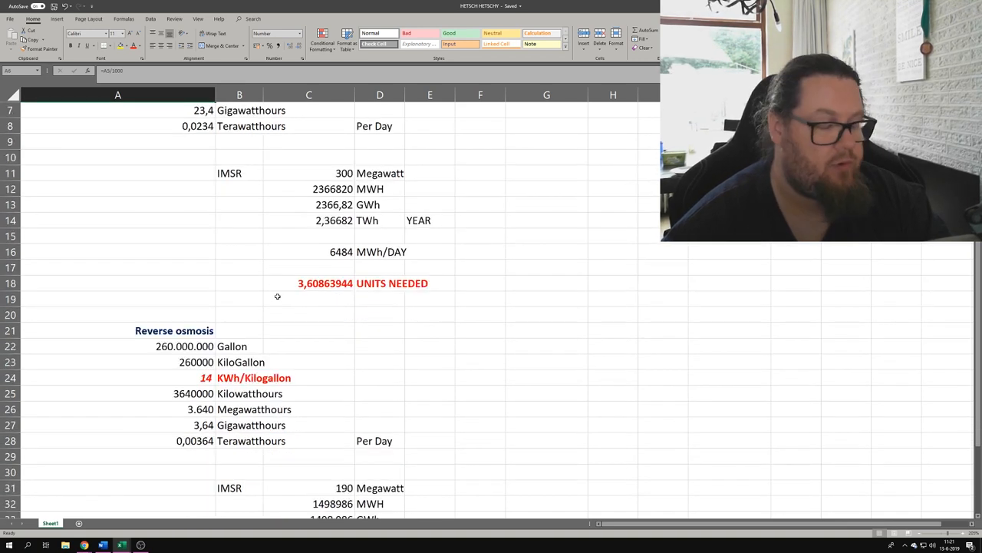
scroll("up", 3)
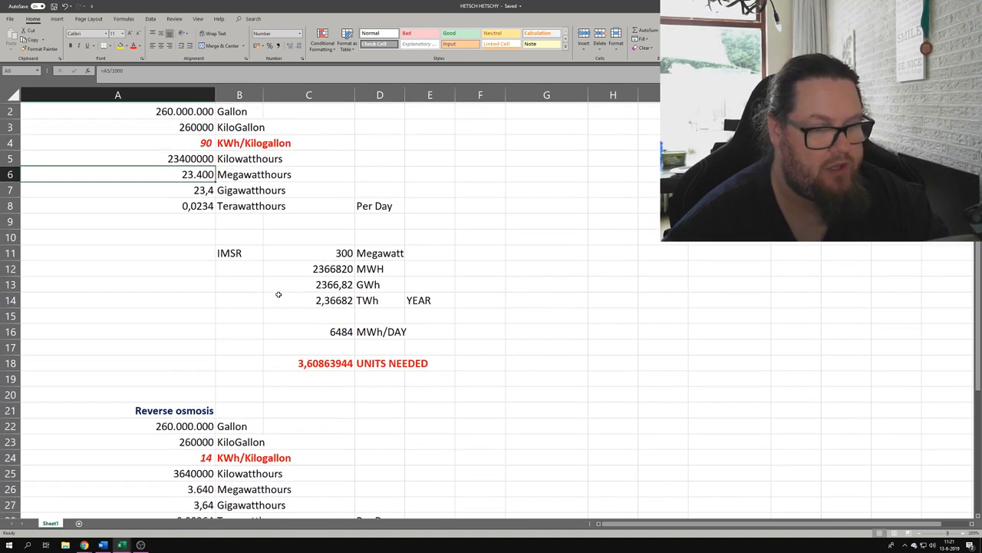
scroll("down", 3)
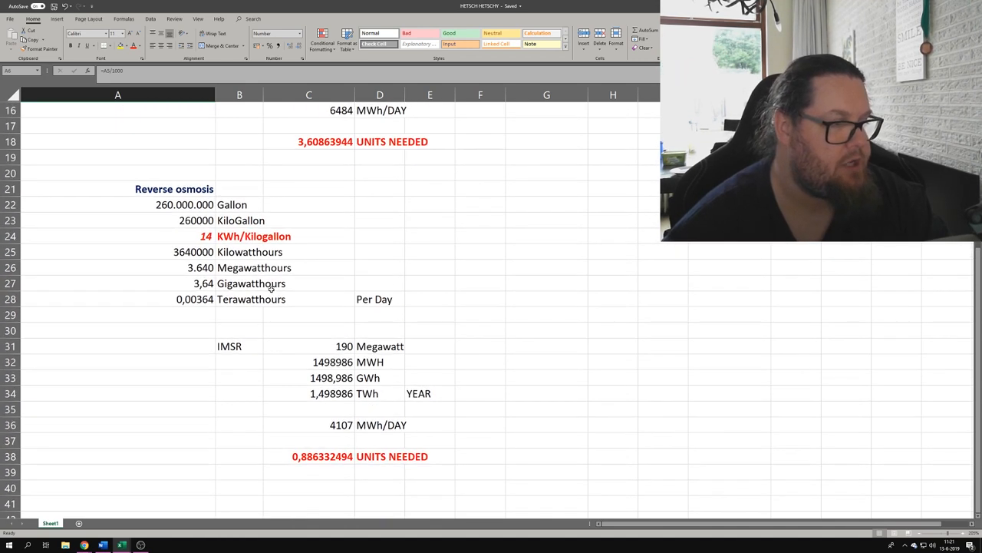
left_click(116, 267)
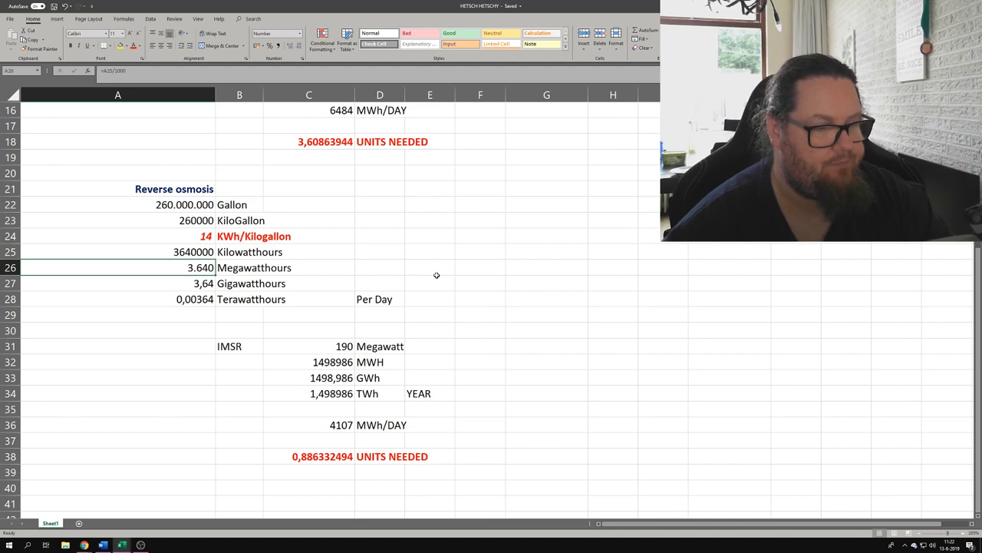
- Inspect the reverse osmosis daily MWh and units-needed formulas, leaving them unchanged
left_click(310, 423)
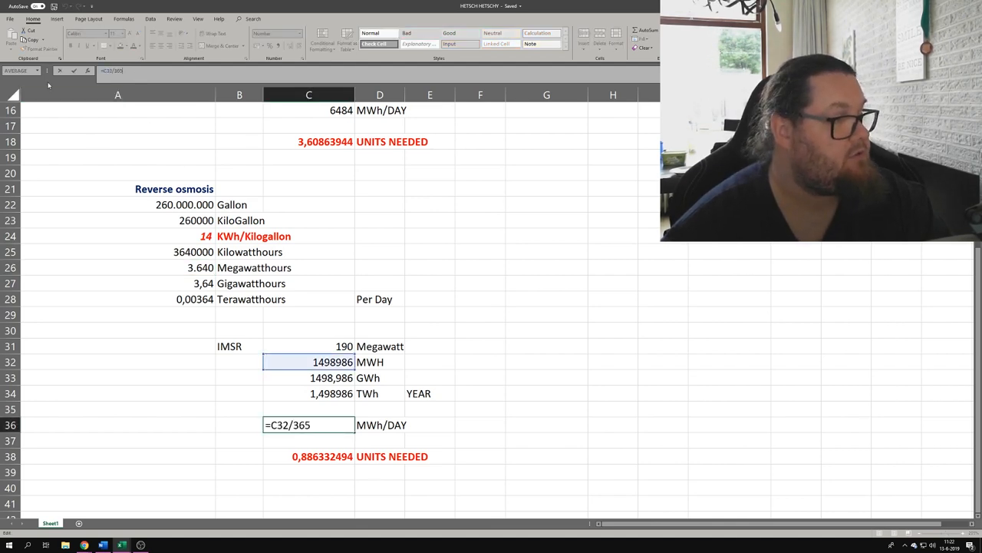
key("Return")
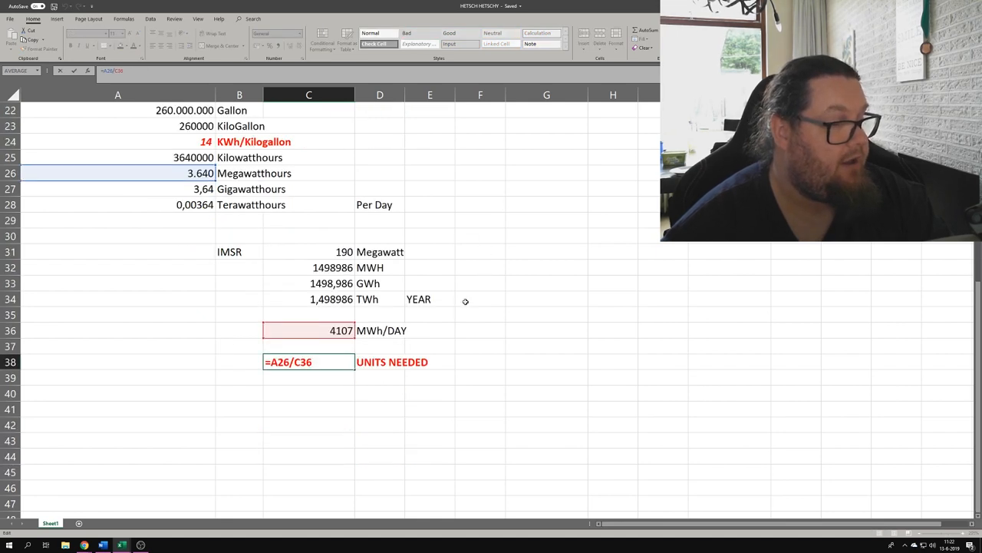
scroll("up", 3)
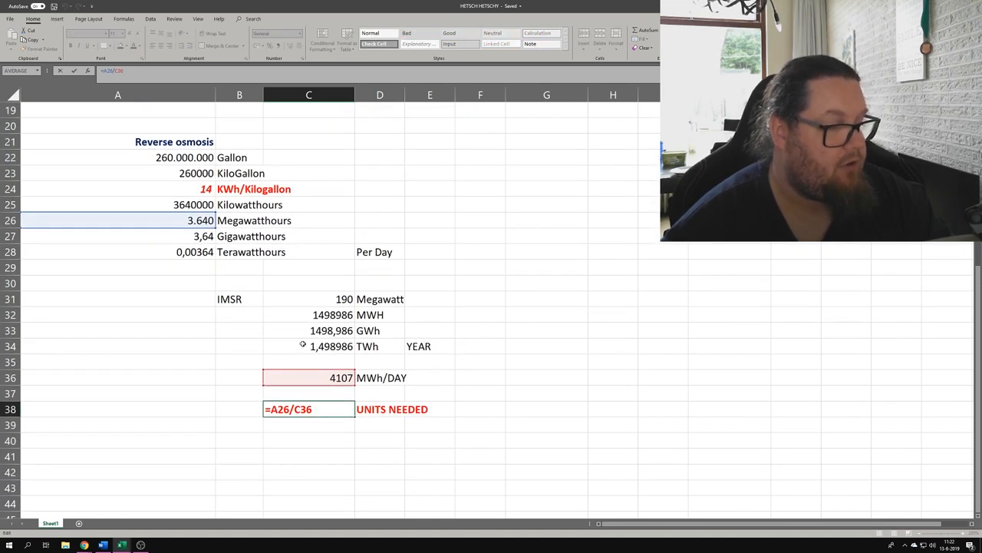
mouse_move(103, 135)
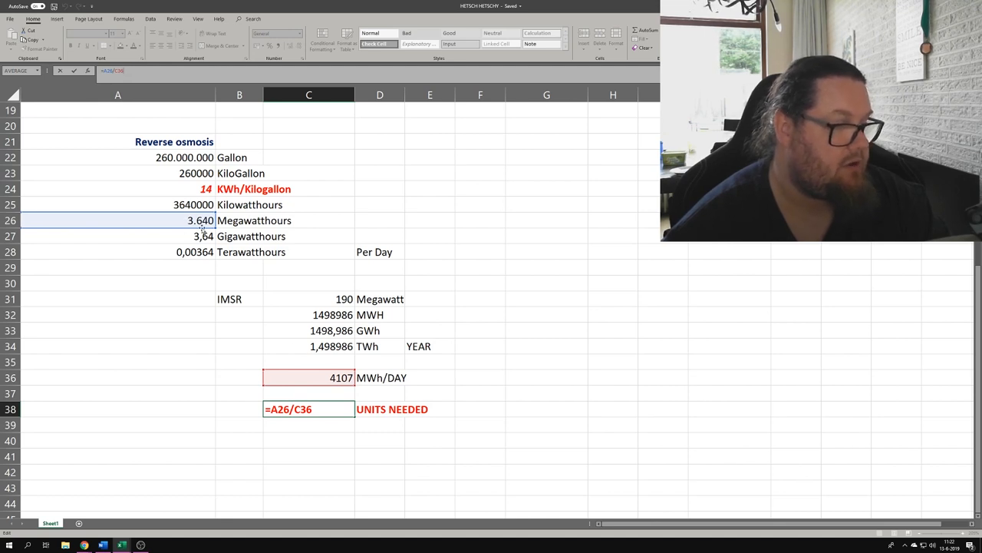
mouse_move(245, 275)
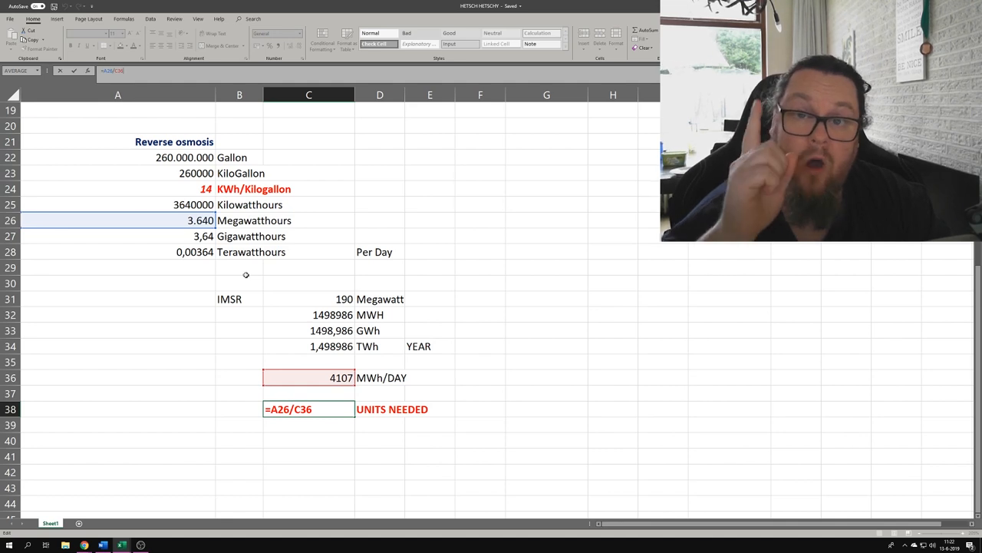
key("Return")
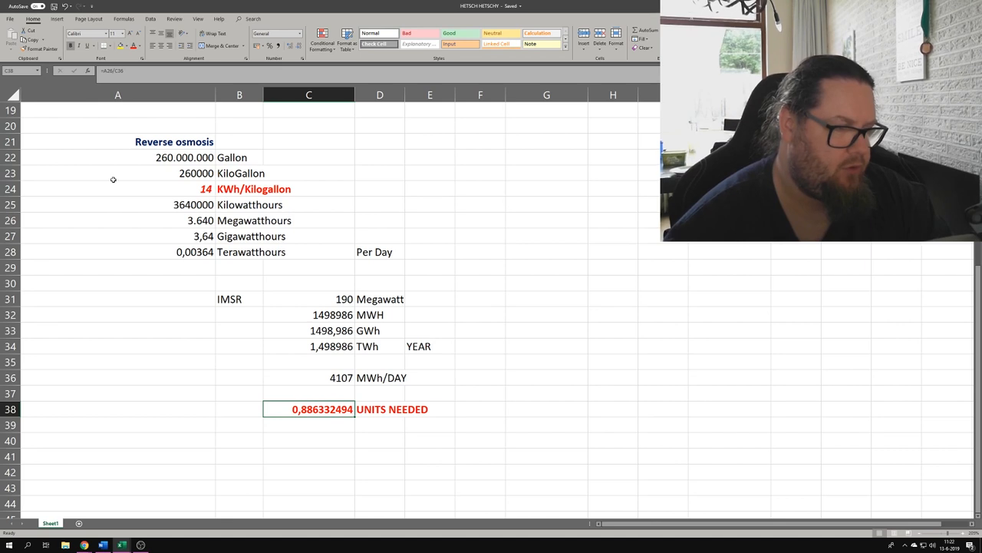
mouse_move(122, 181)
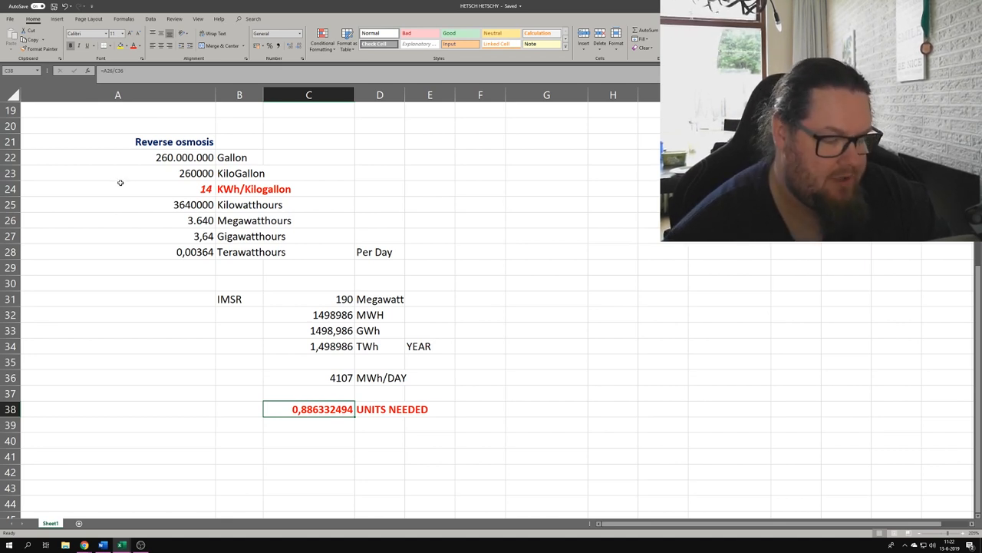
mouse_move(130, 193)
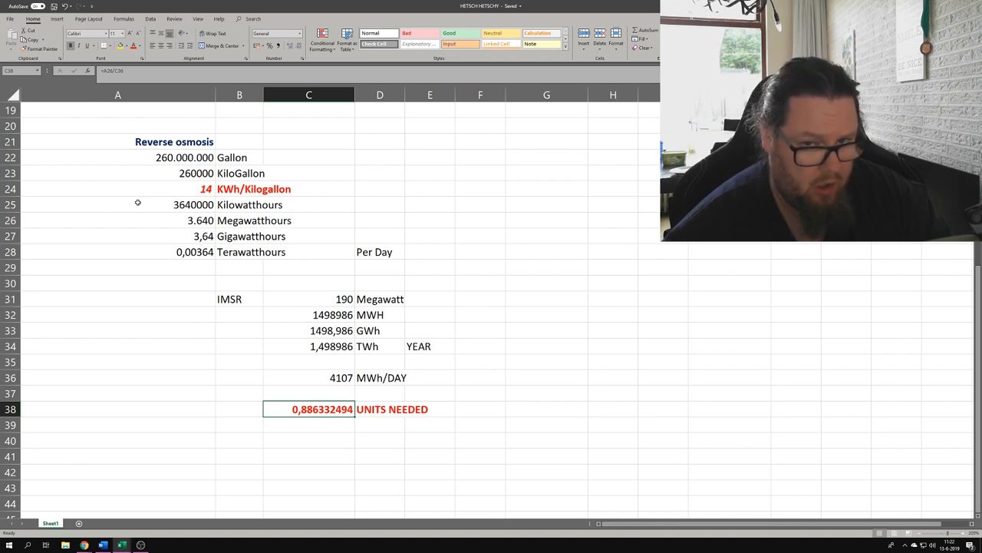
- Scroll between the blocks comparing 3.6 units for flash against 0.89 for reverse osmosis
scroll("up", 3)
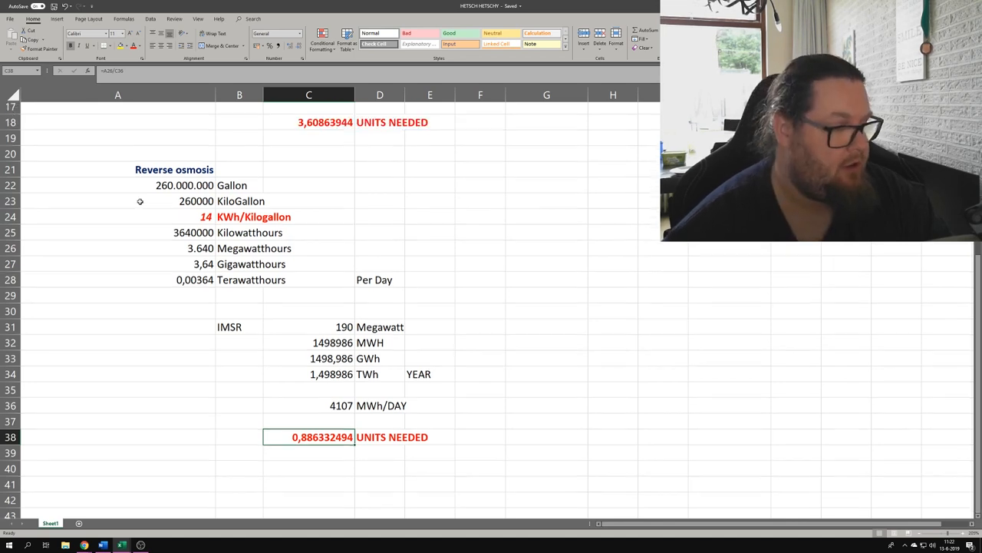
scroll("up", 3)
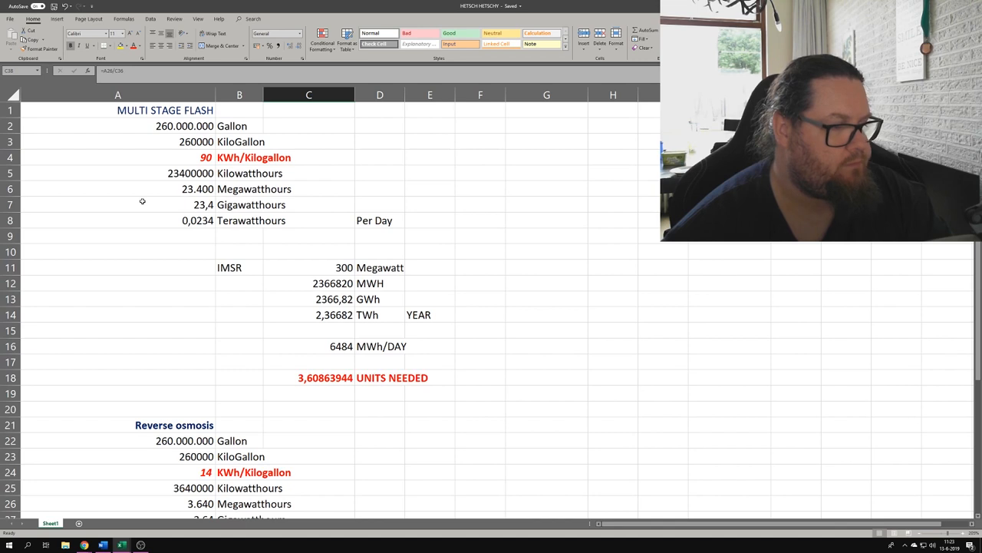
scroll("down", 3)
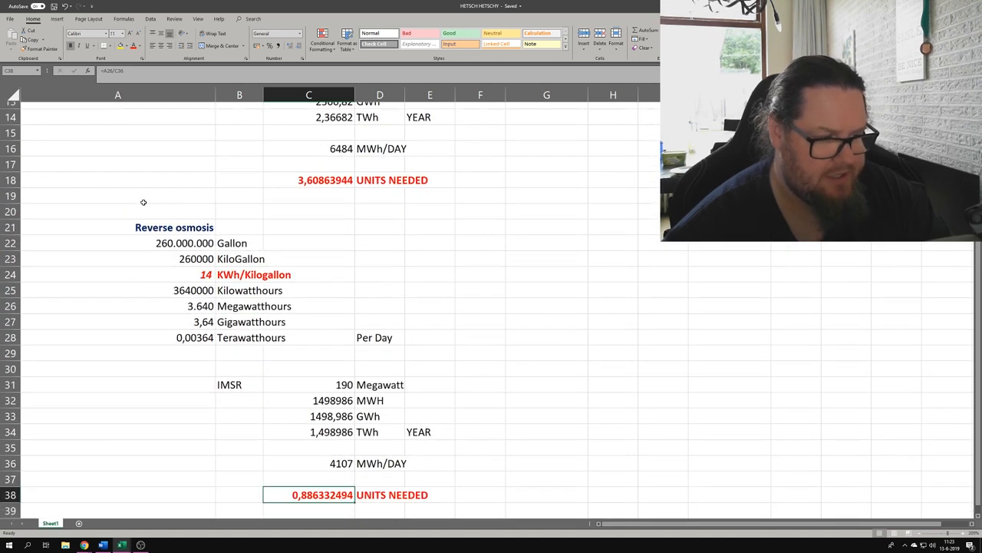
scroll("up", 3)
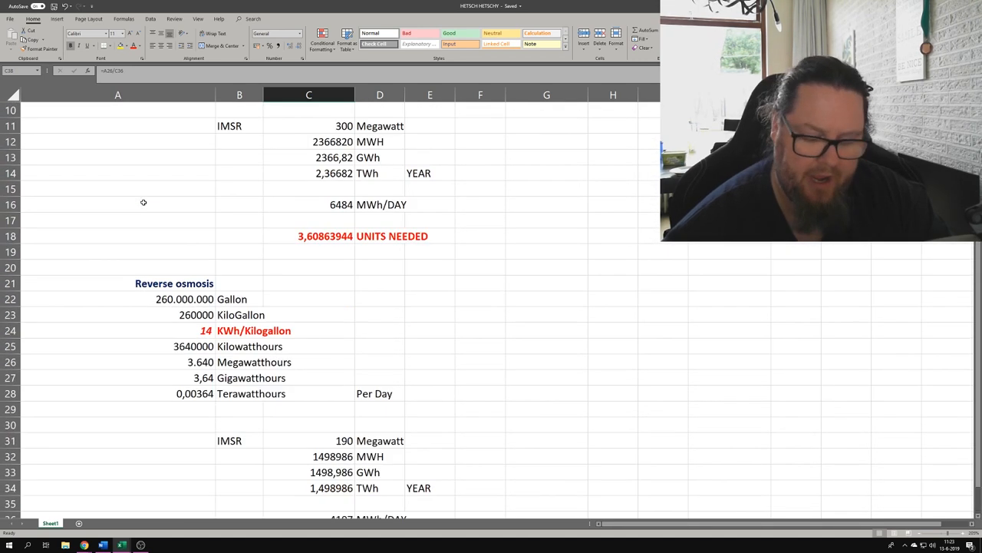
scroll("up", 3)
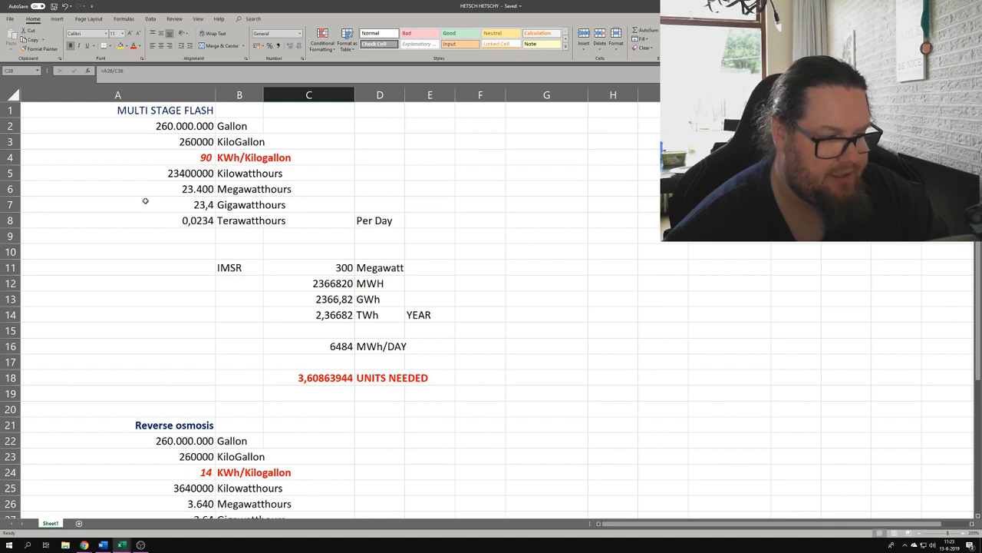
mouse_move(141, 206)
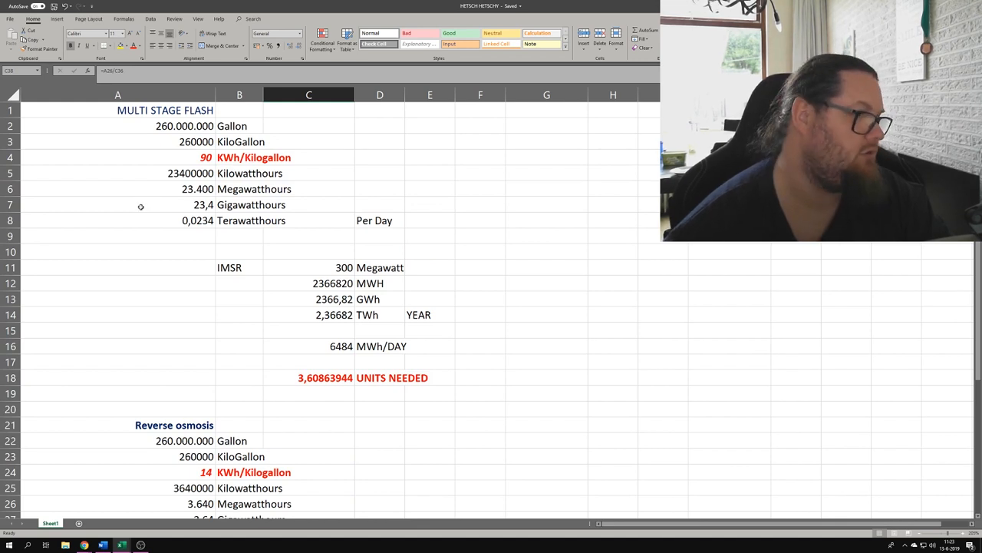
scroll("down", 3)
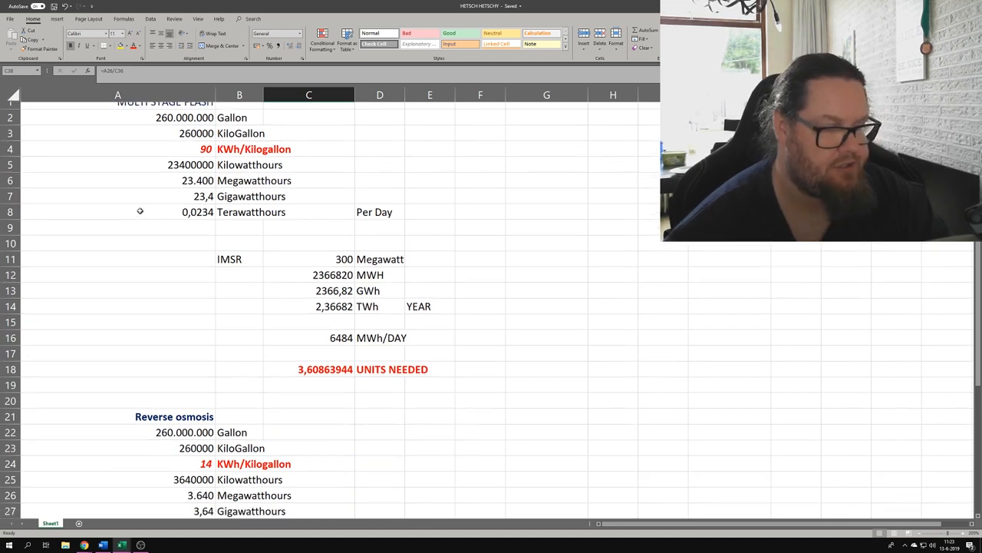
scroll("down", 3)
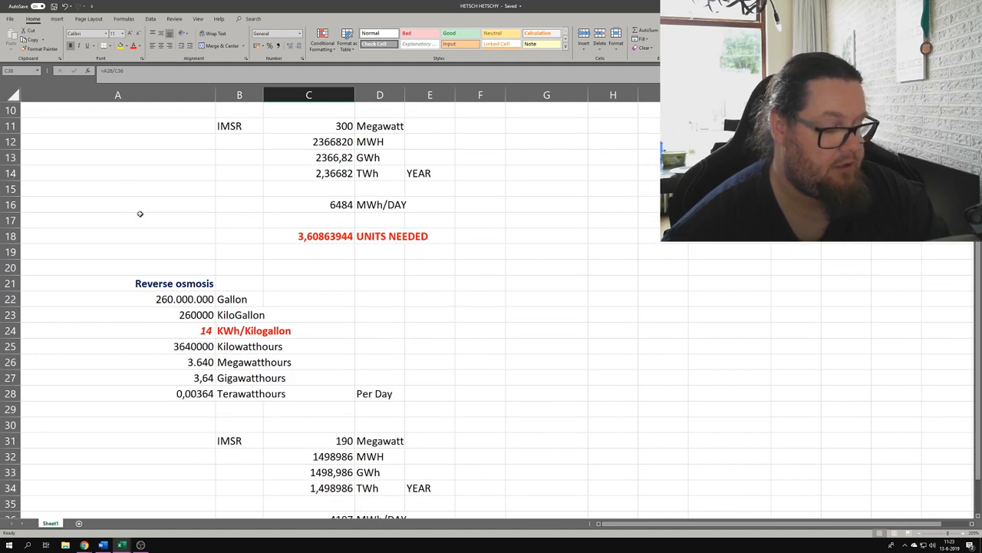
scroll("down", 3)
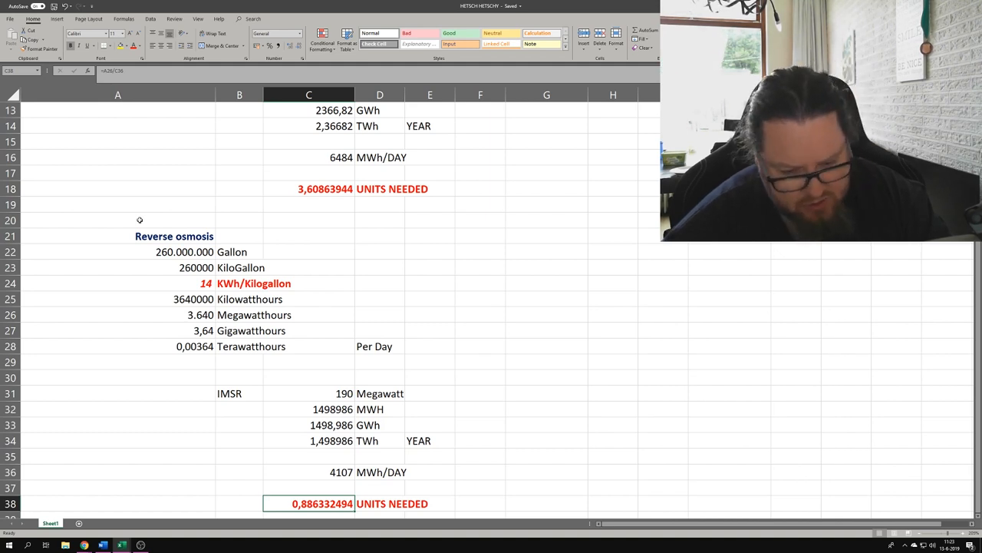
mouse_move(43, 387)
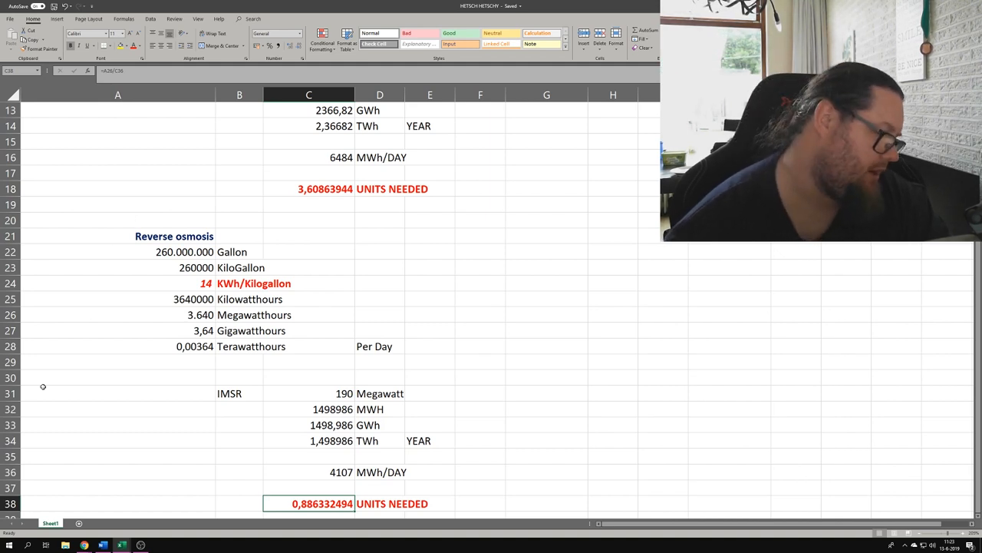
mouse_move(83, 545)
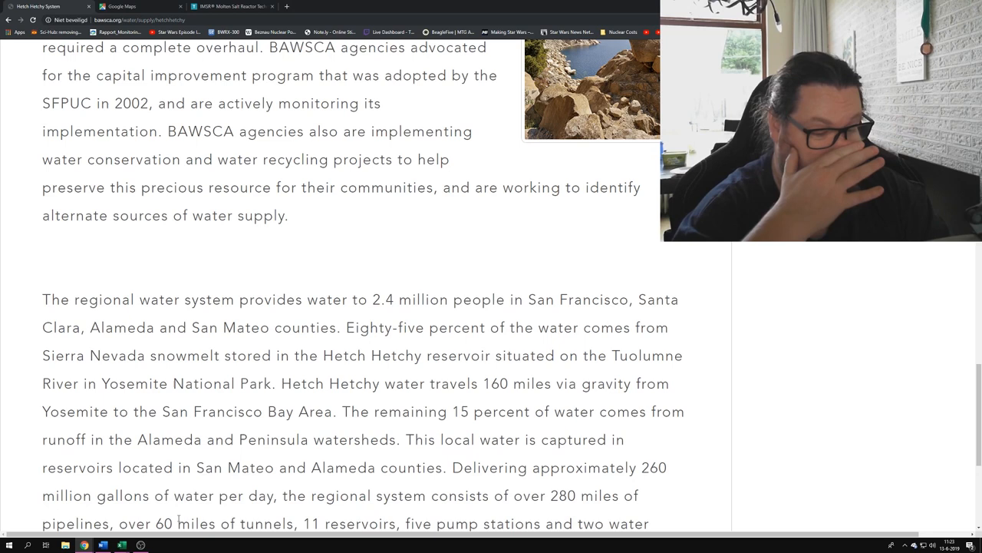
- Scroll the BAWSCA page past the 260 million gallons figure down to the regional map
scroll("down", 3)
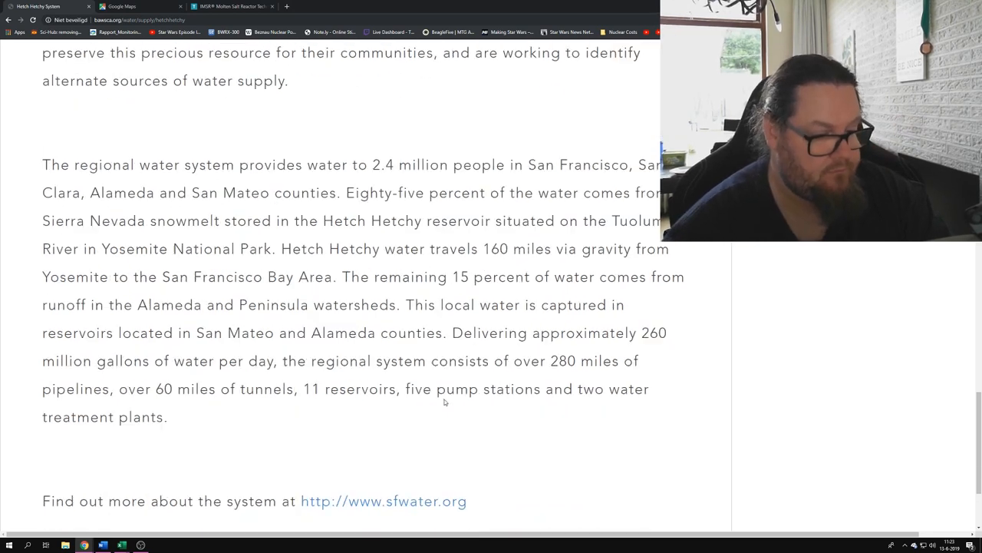
scroll("down", 3)
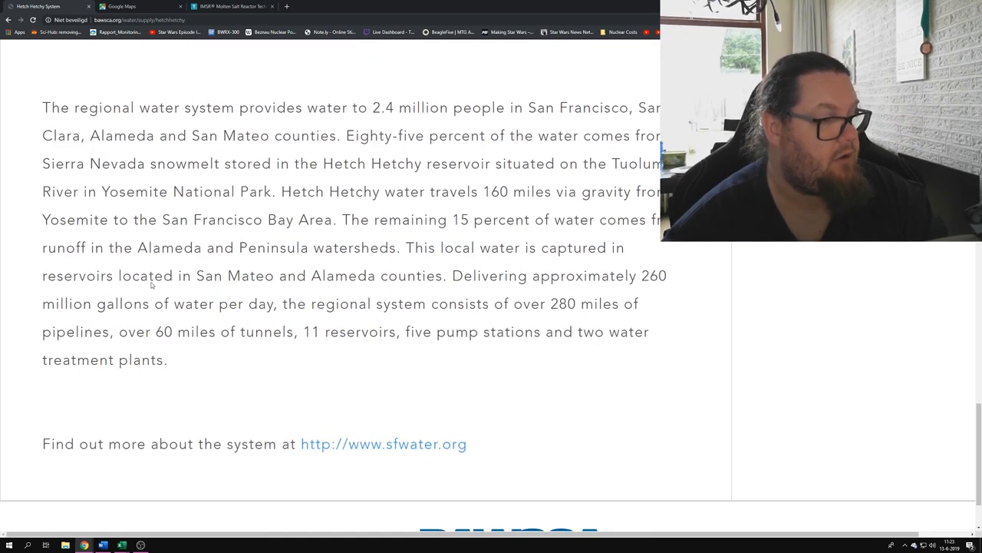
scroll("up", 3)
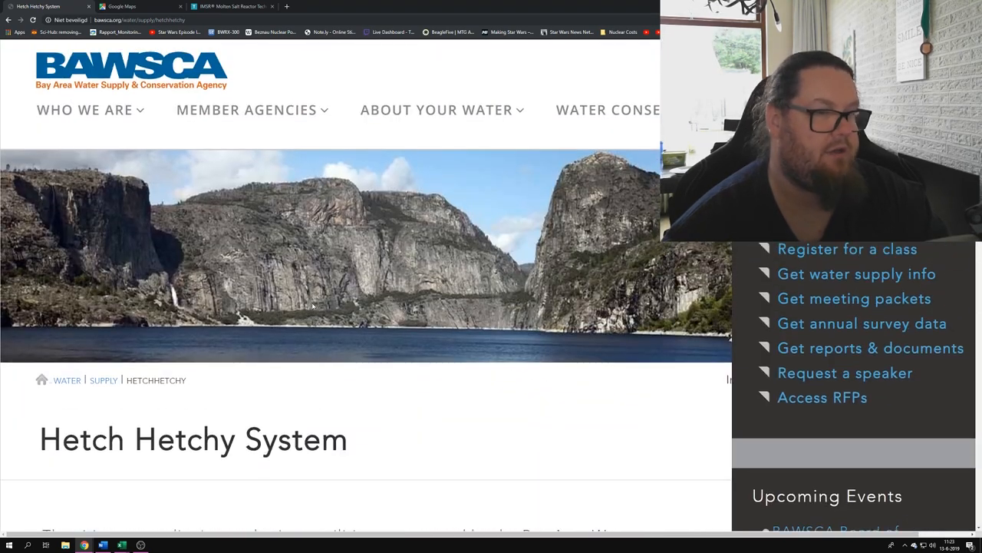
scroll("down", 3)
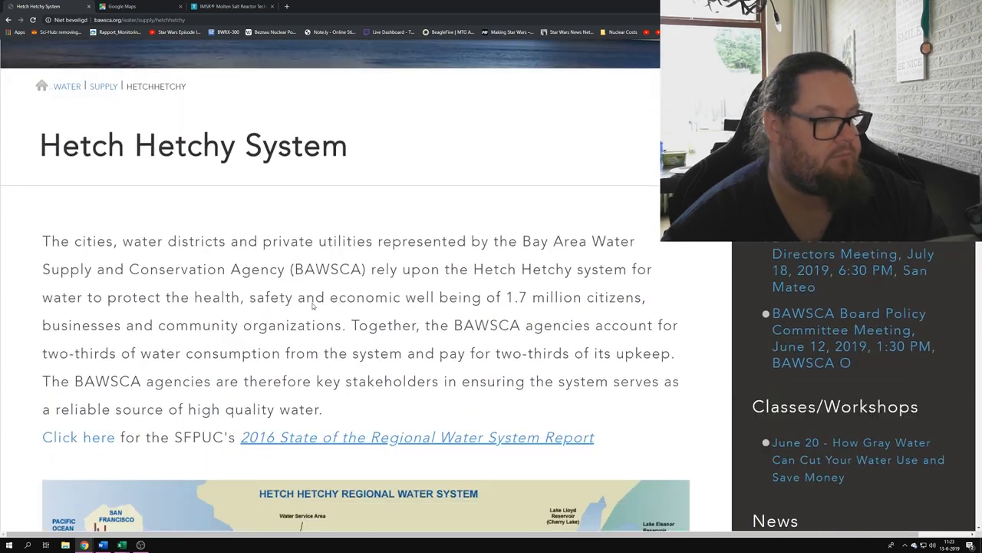
scroll("down", 3)
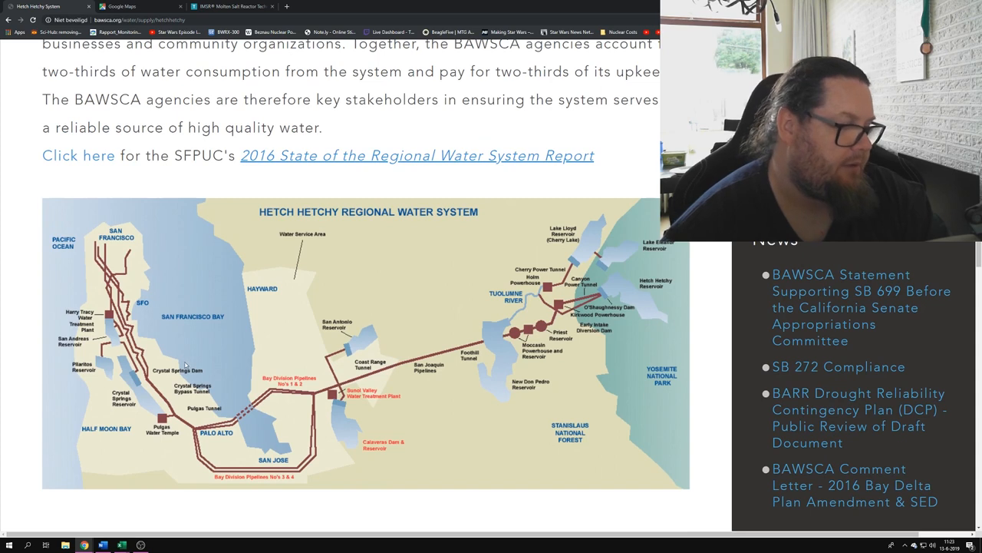
mouse_move(146, 307)
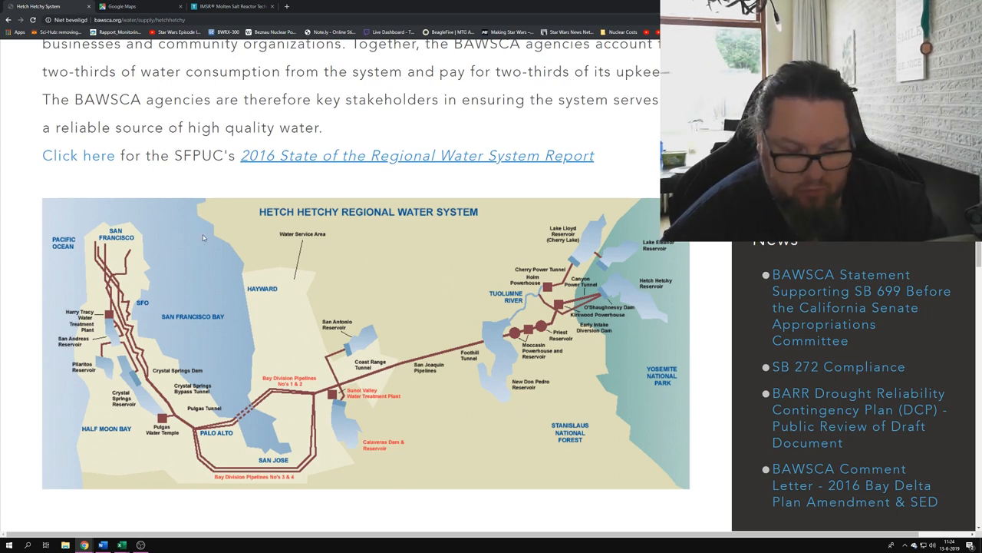
mouse_move(215, 213)
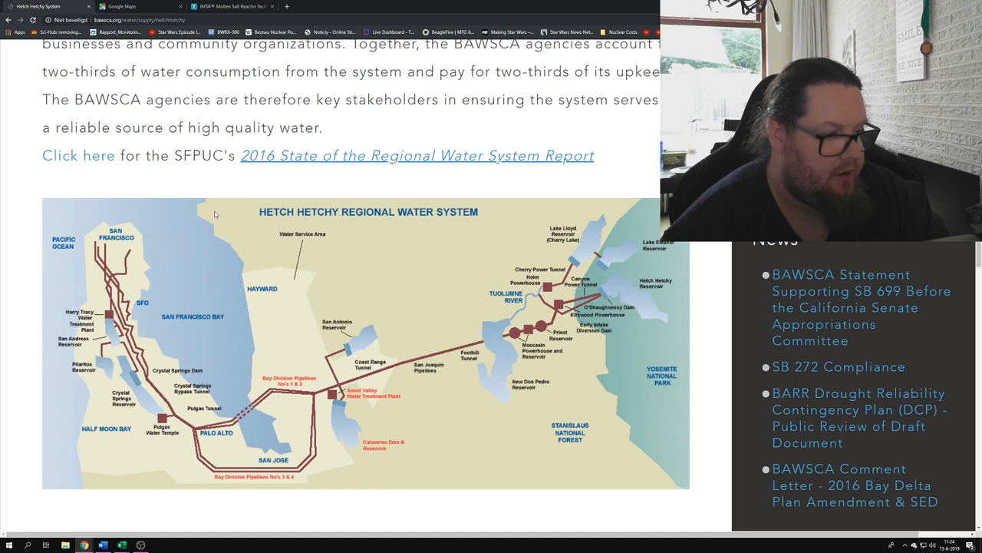
mouse_move(190, 262)
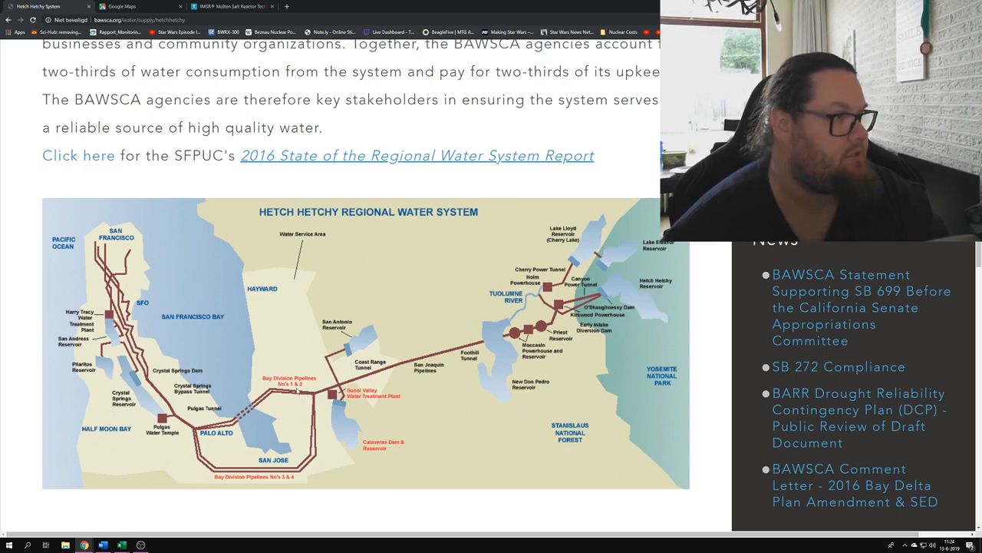
left_click(230, 7)
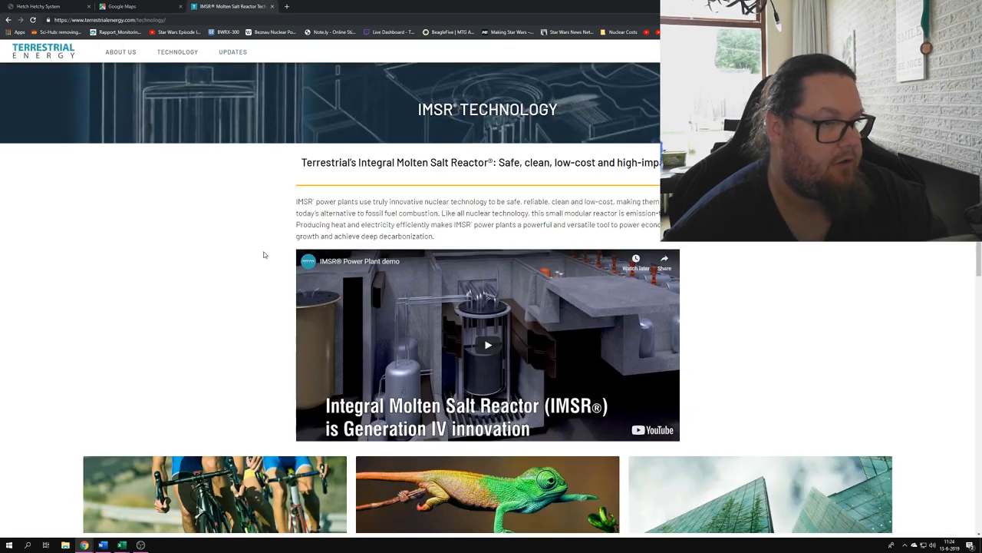
mouse_move(258, 255)
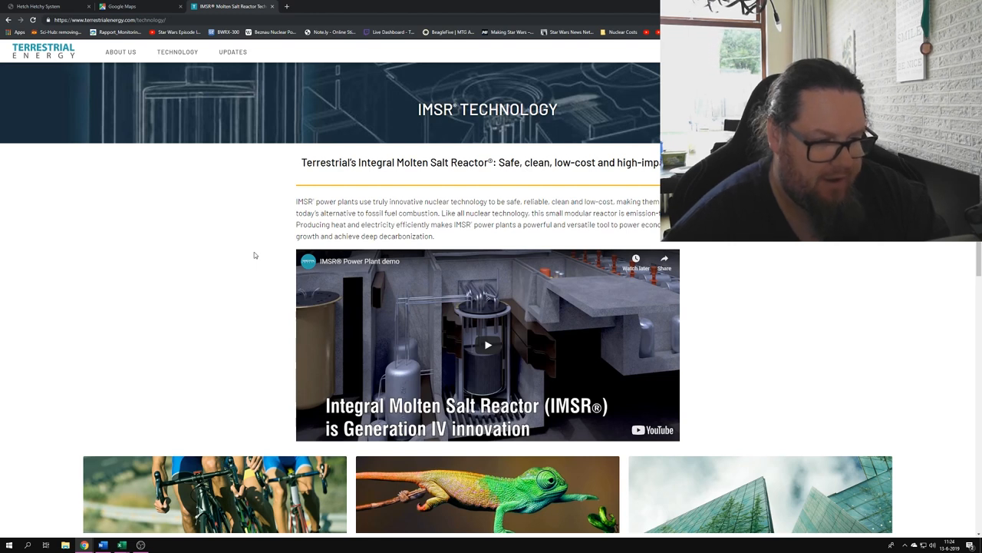
mouse_move(119, 229)
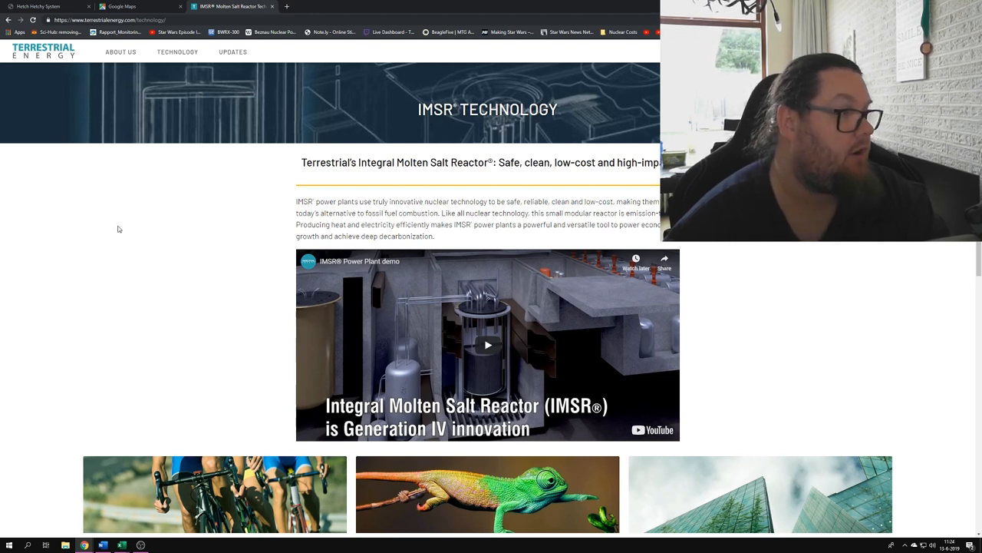
left_click(120, 6)
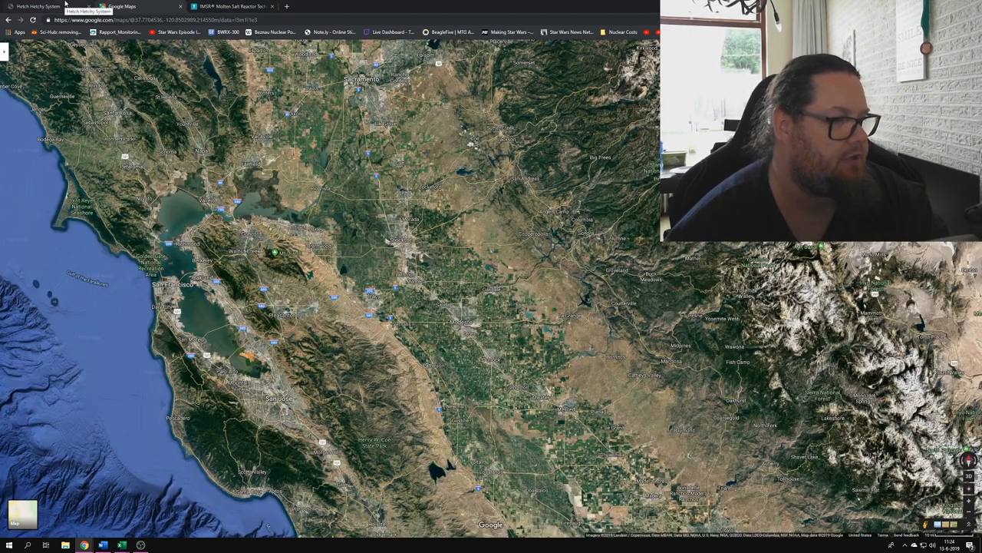
left_click(38, 6)
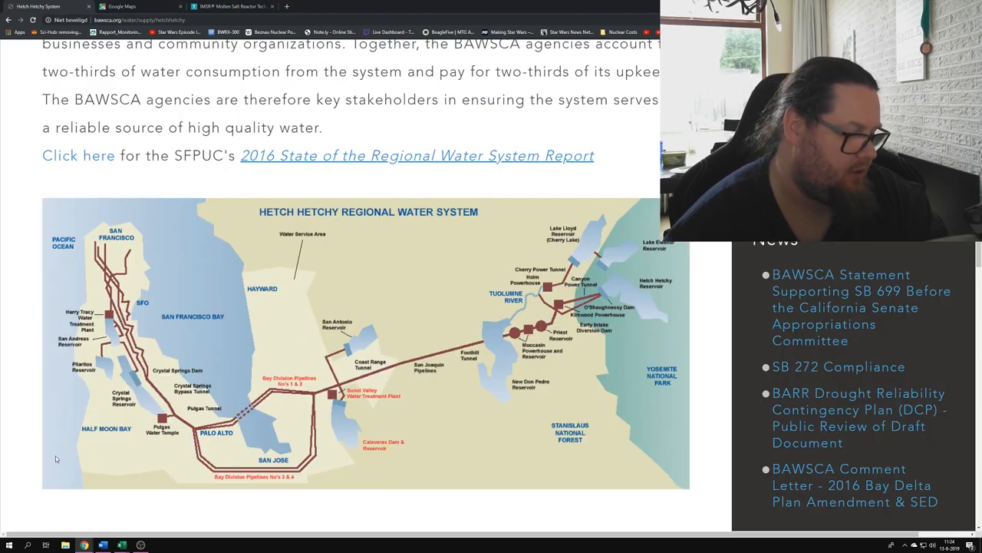
mouse_move(121, 544)
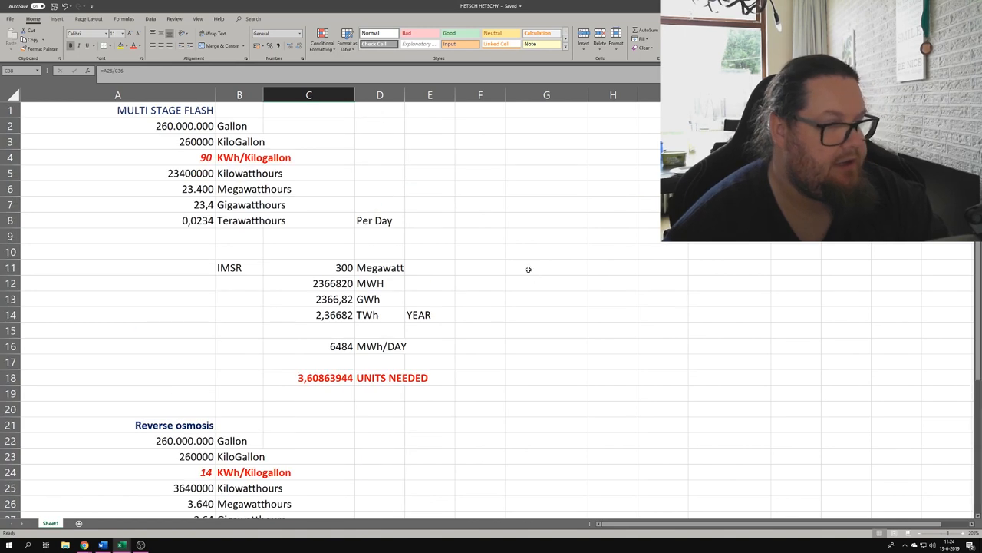
mouse_move(346, 237)
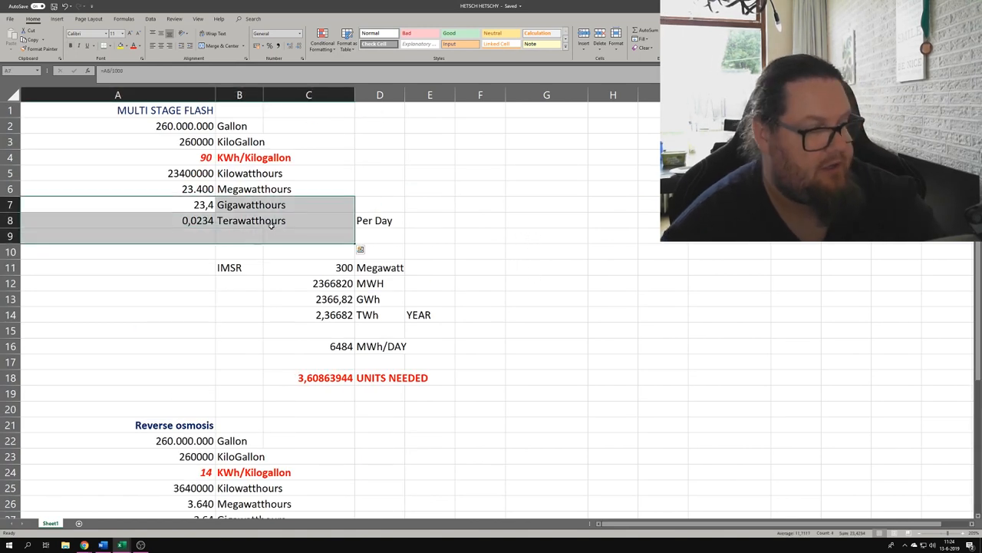
- Scroll down and back up to review the multi-stage flash and reverse osmosis rows
scroll("down", 3)
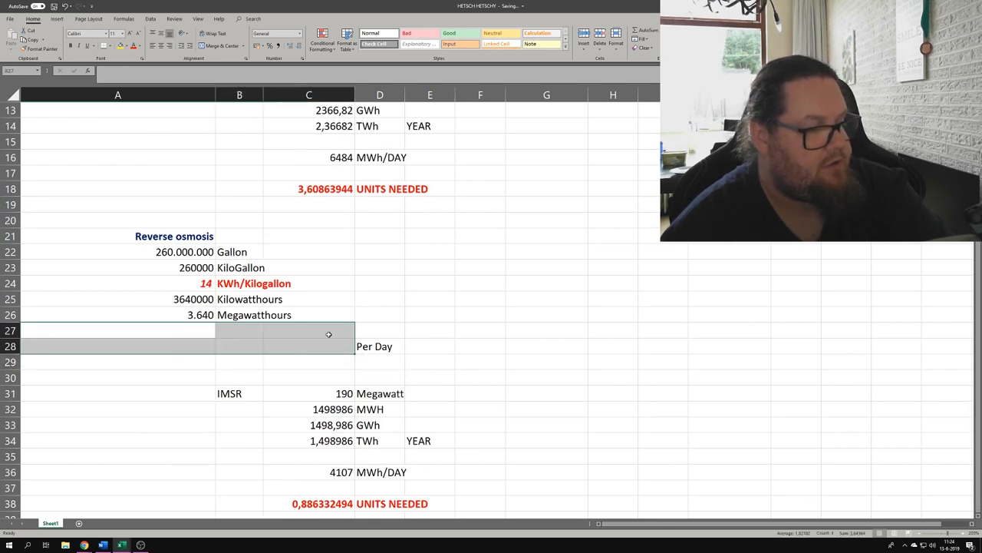
scroll("up", 3)
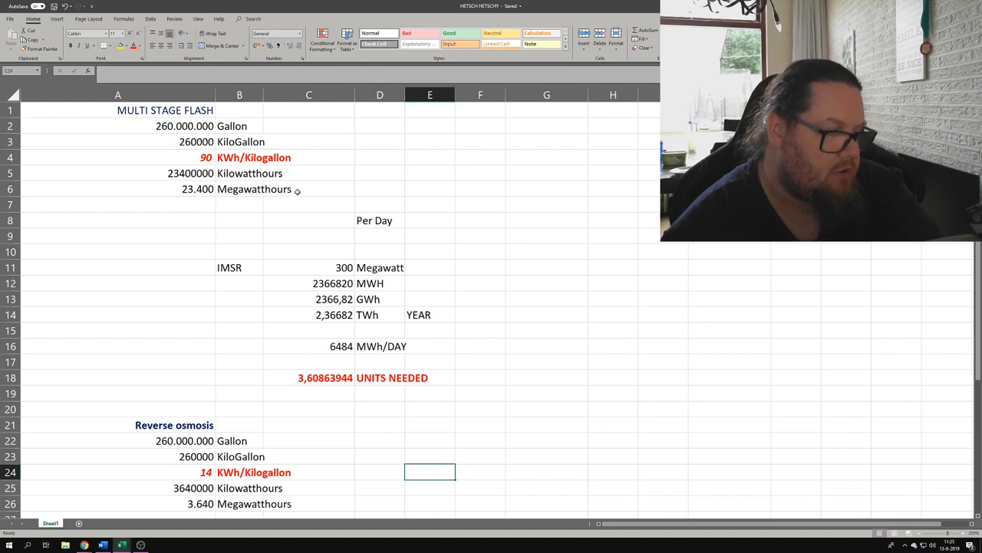
mouse_move(304, 264)
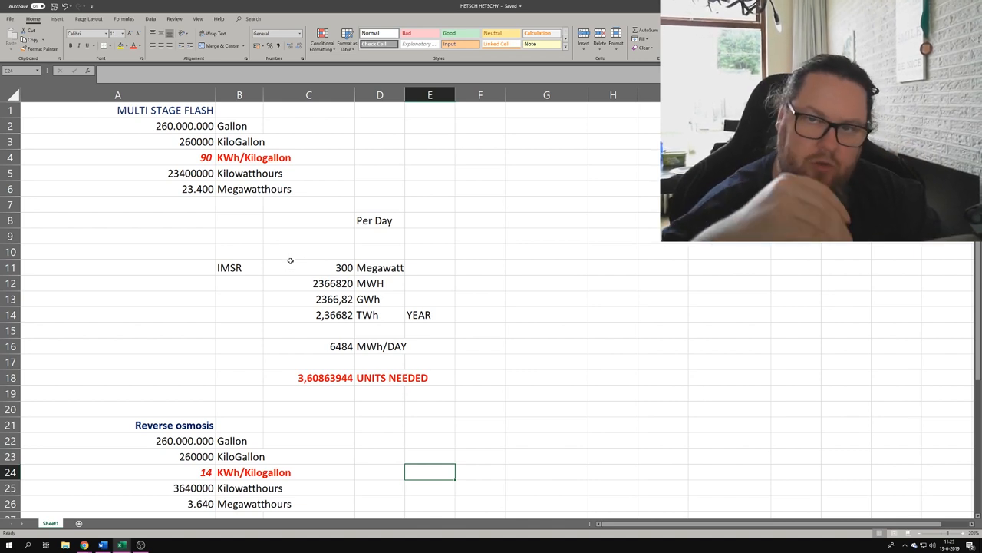
mouse_move(325, 273)
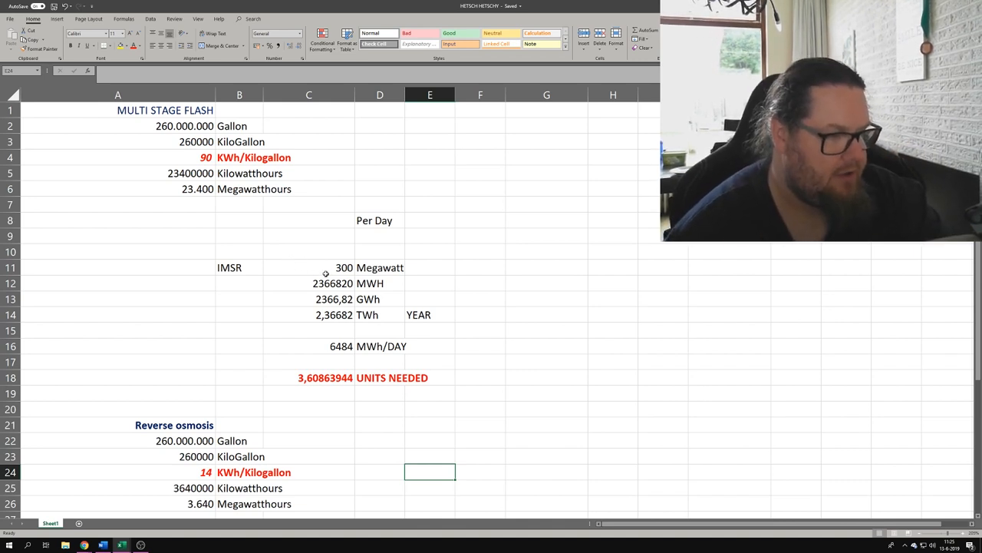
left_click(308, 282)
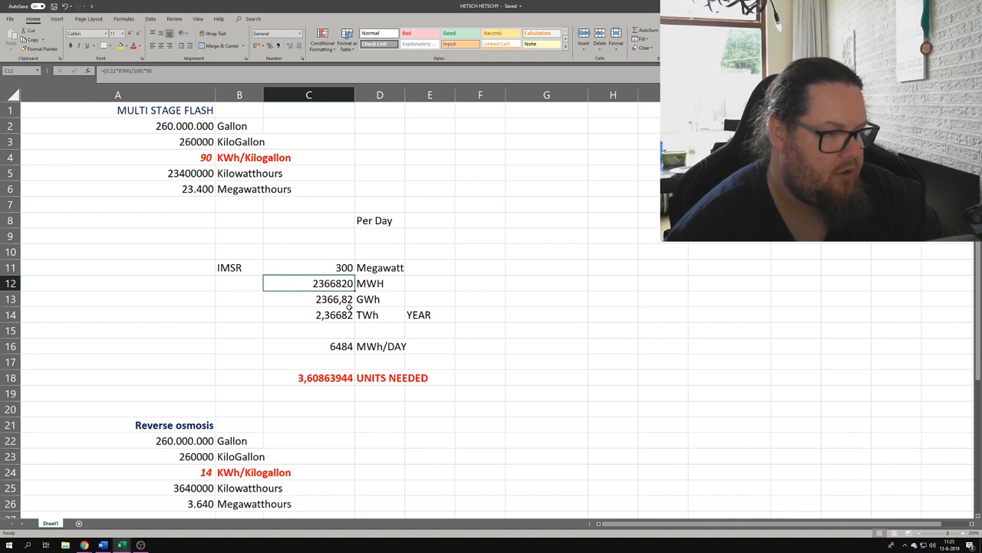
left_click(308, 314)
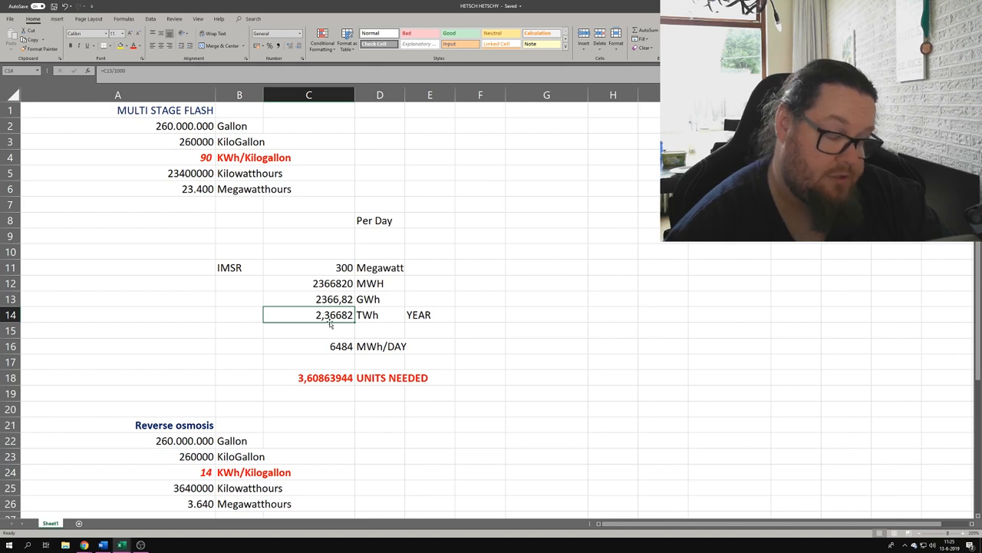
left_click(308, 347)
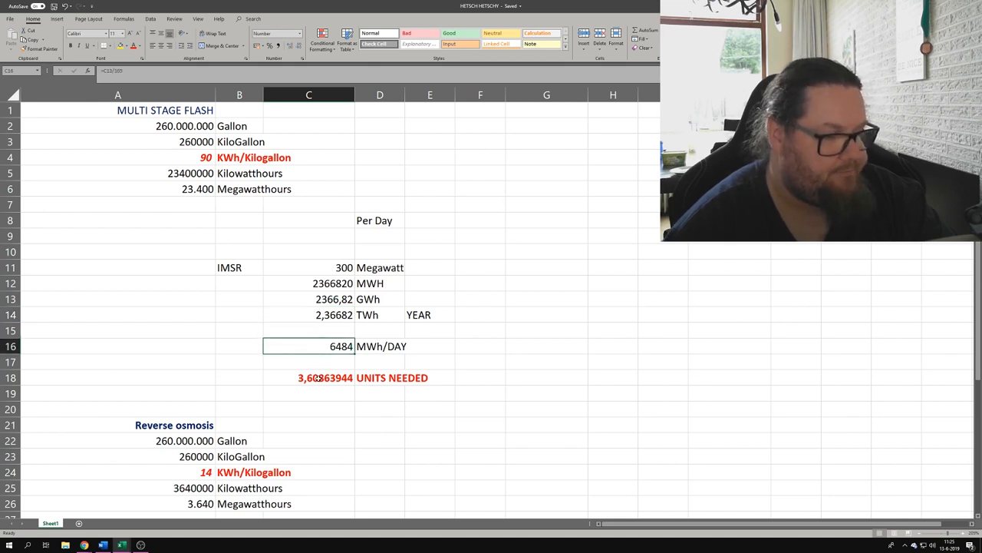
left_click(308, 377)
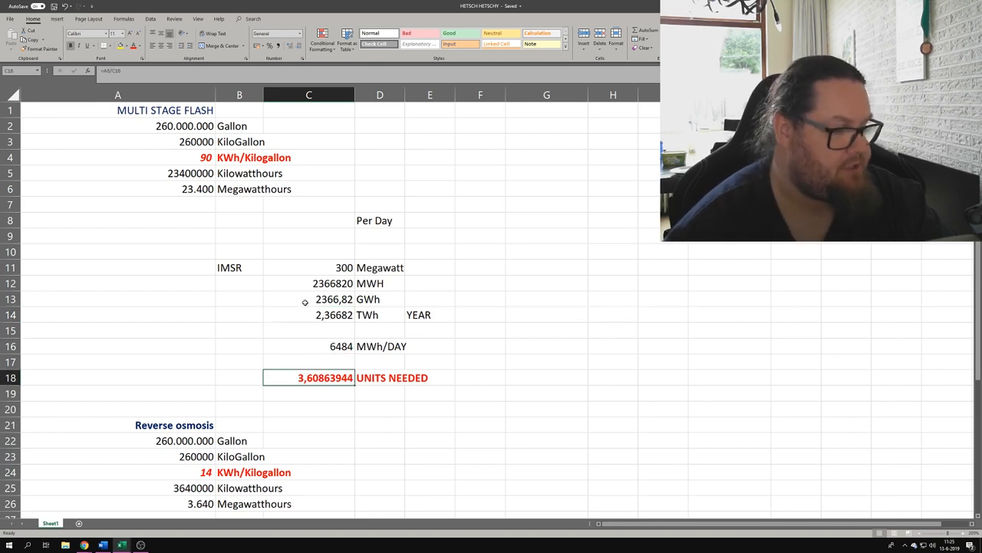
scroll("down", 3)
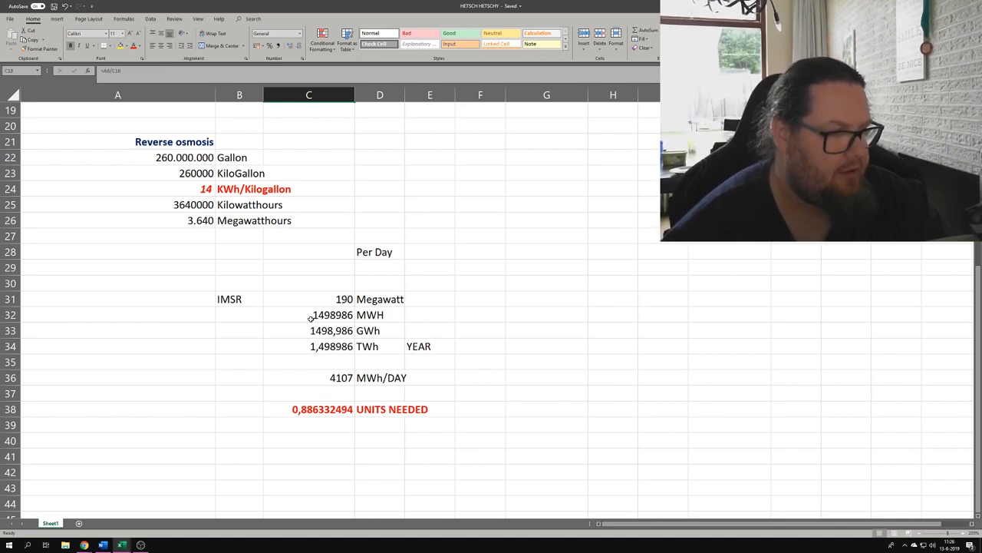
scroll("up", 3)
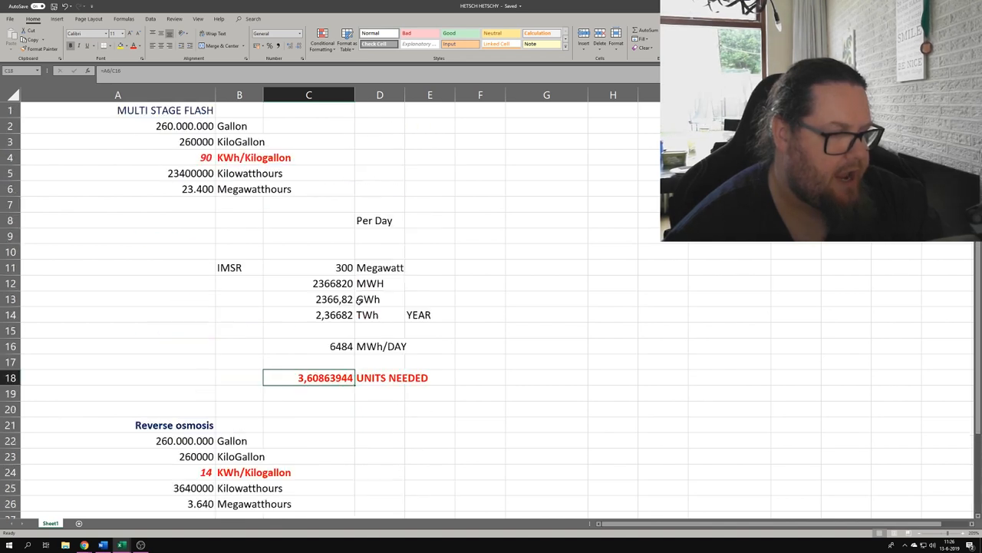
scroll("down", 3)
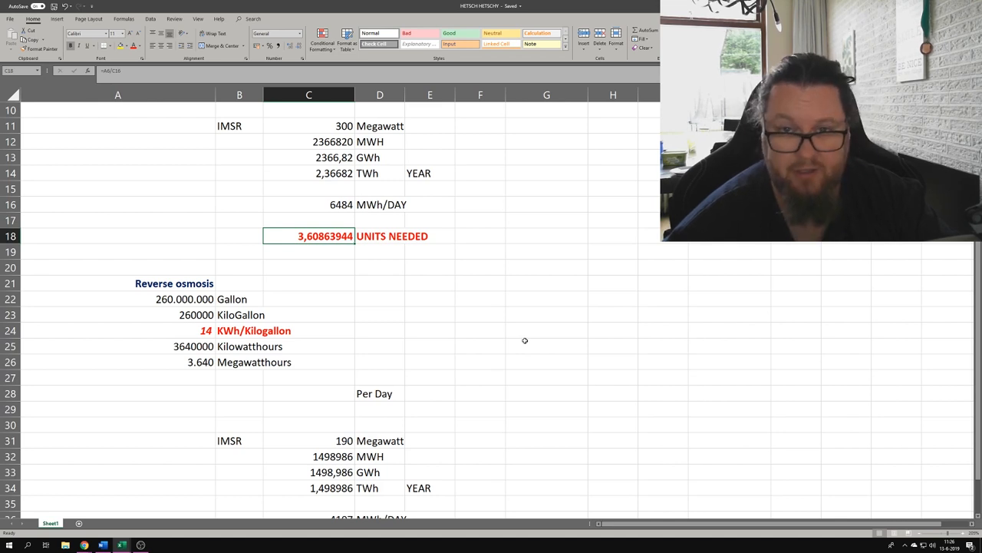
scroll("up", 3)
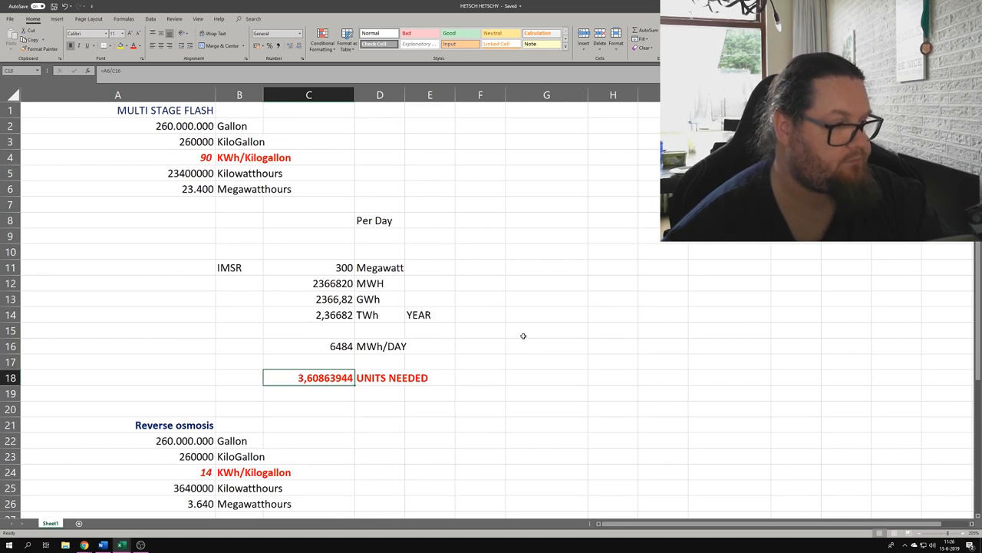
mouse_move(517, 334)
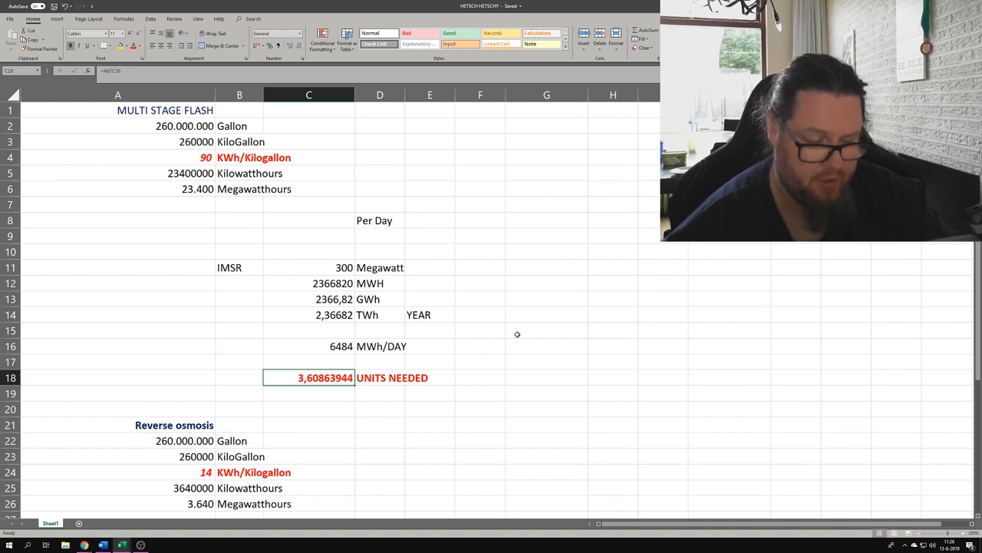